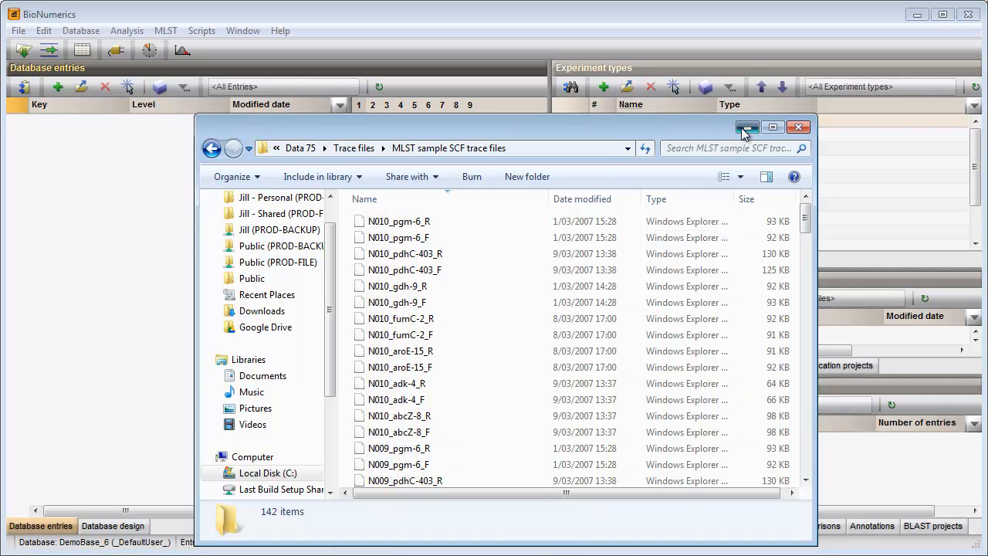
Close the trace folder window and bring up Import data with Sequence type data expanded.
click(798, 127)
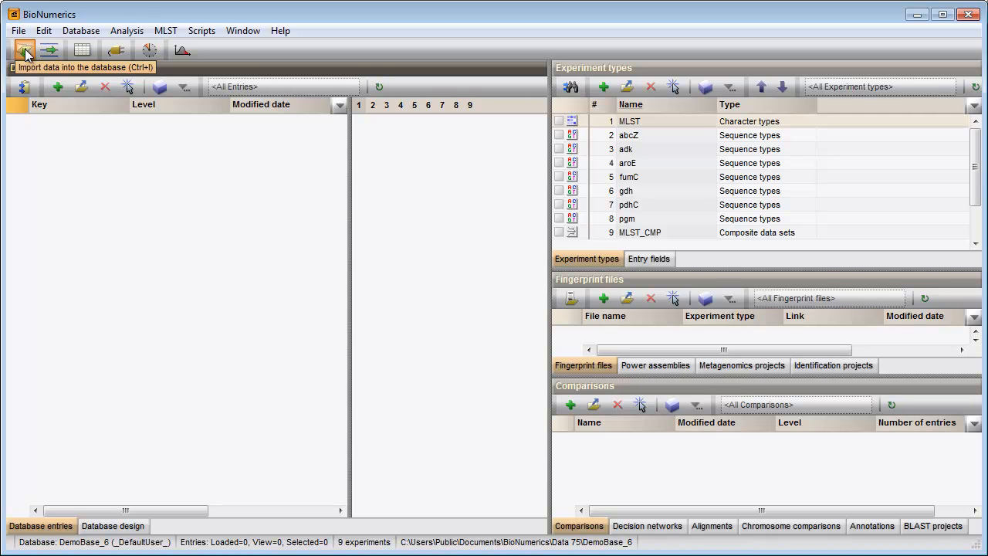
click(24, 50)
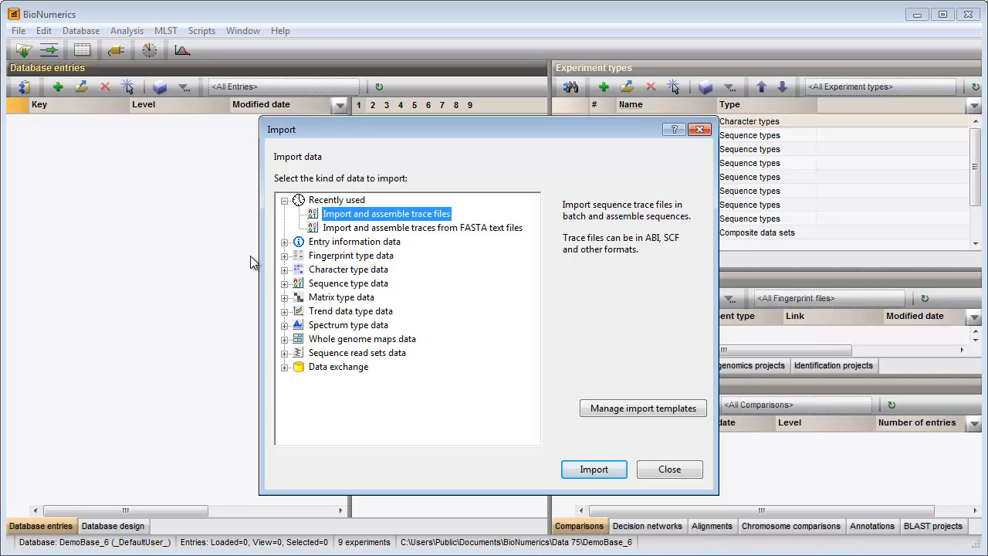
click(284, 285)
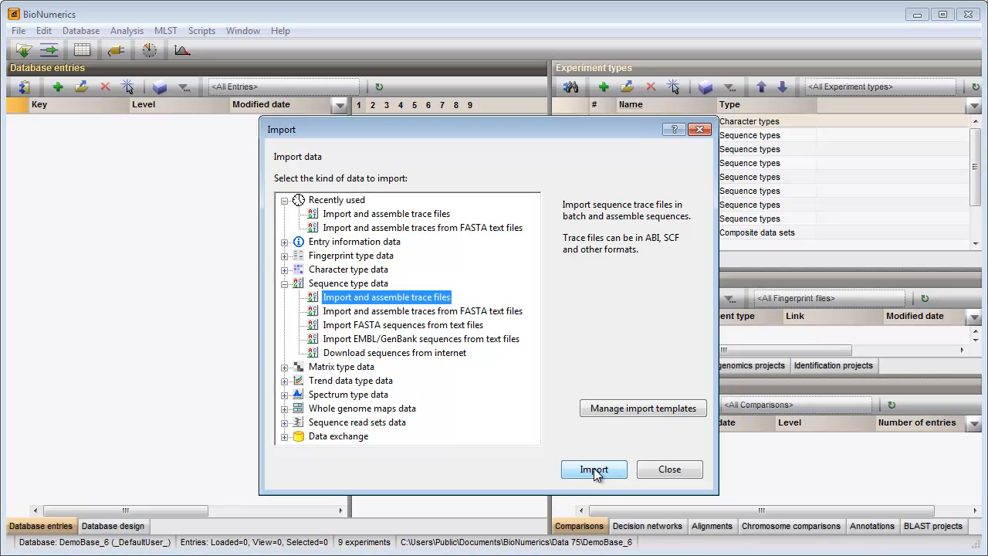
Start Import and assemble trace files, add all 140 SCF files and continue to the Import template step.
click(593, 470)
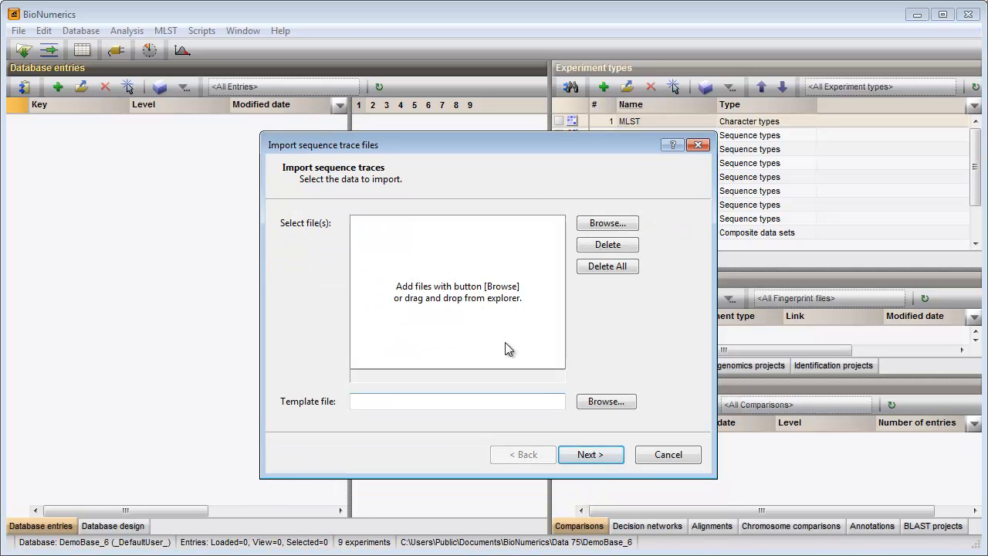
mouse_move(474, 302)
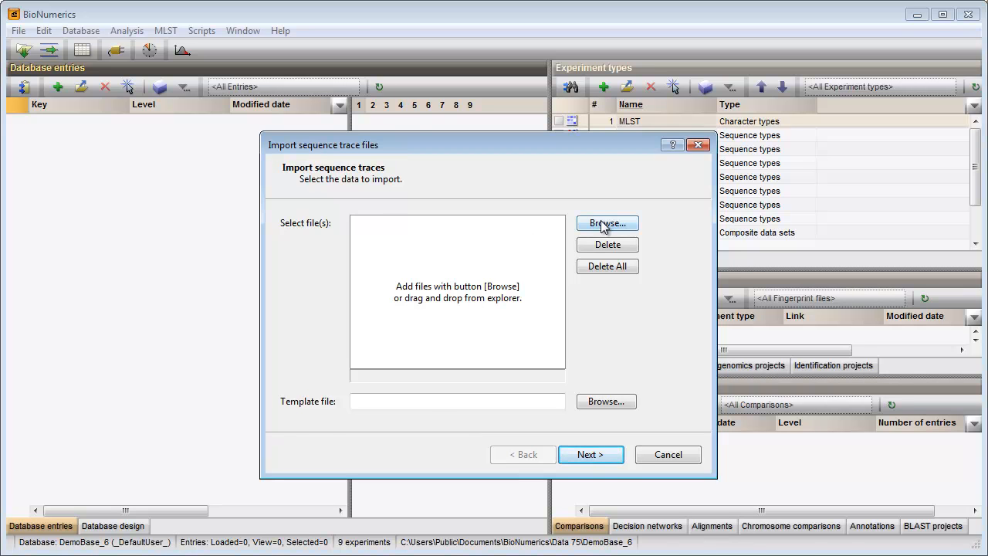
click(606, 223)
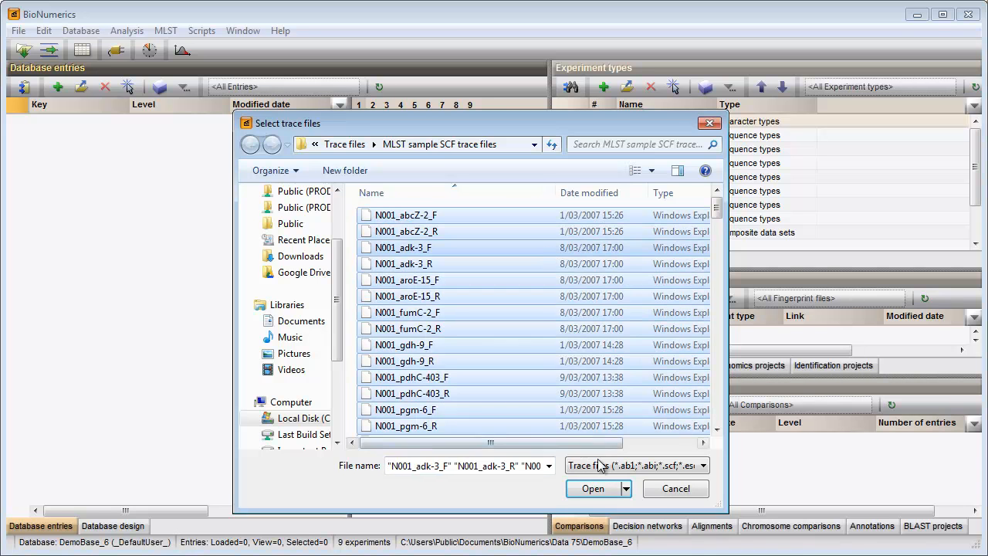
click(593, 488)
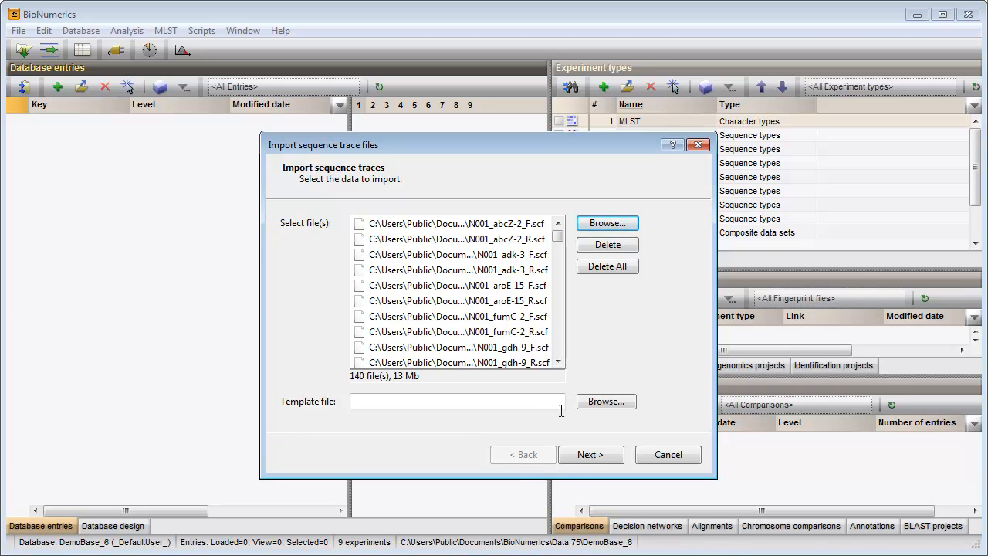
click(590, 454)
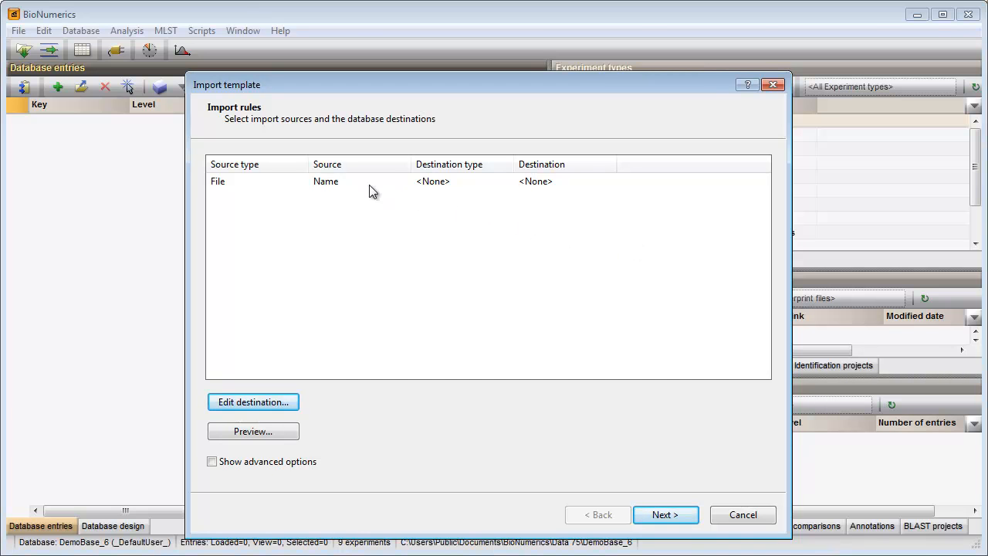
Map the File Name rule to the entry Key, check its preview and show advanced options.
click(325, 180)
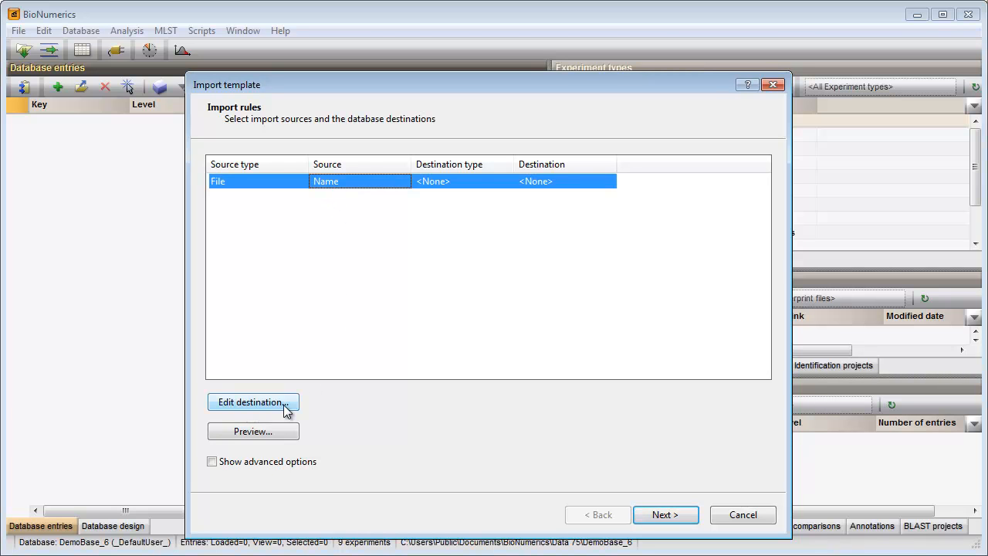
click(253, 402)
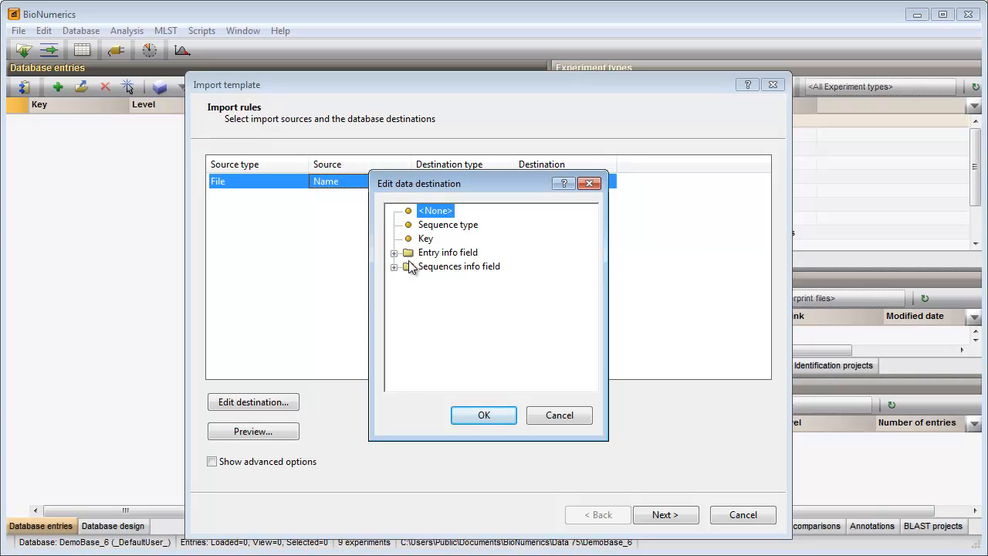
click(484, 415)
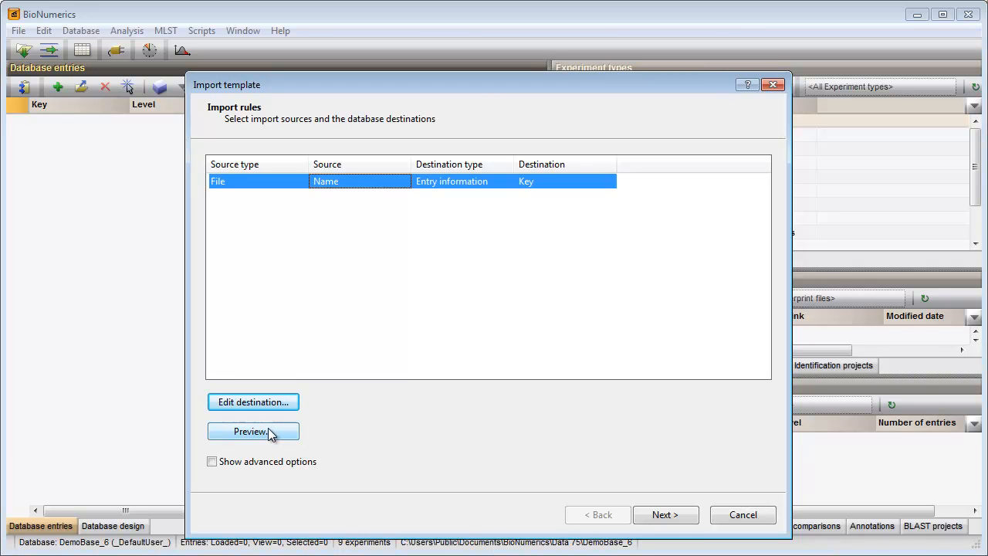
click(253, 431)
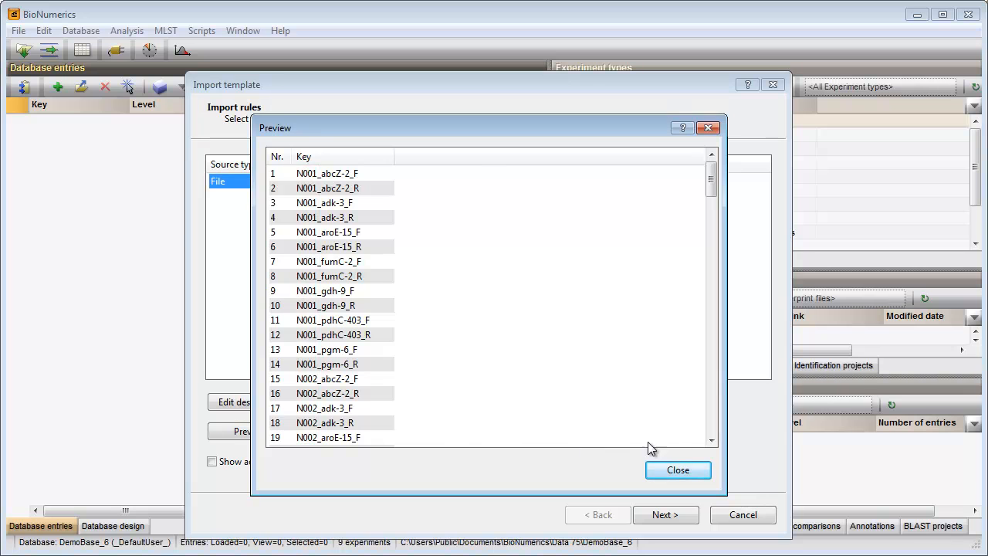
click(676, 470)
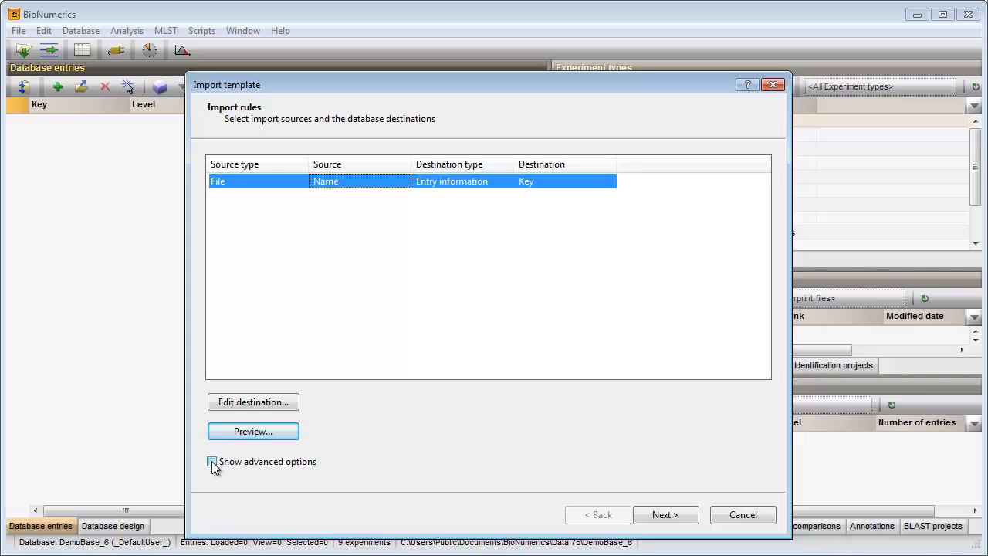
click(213, 461)
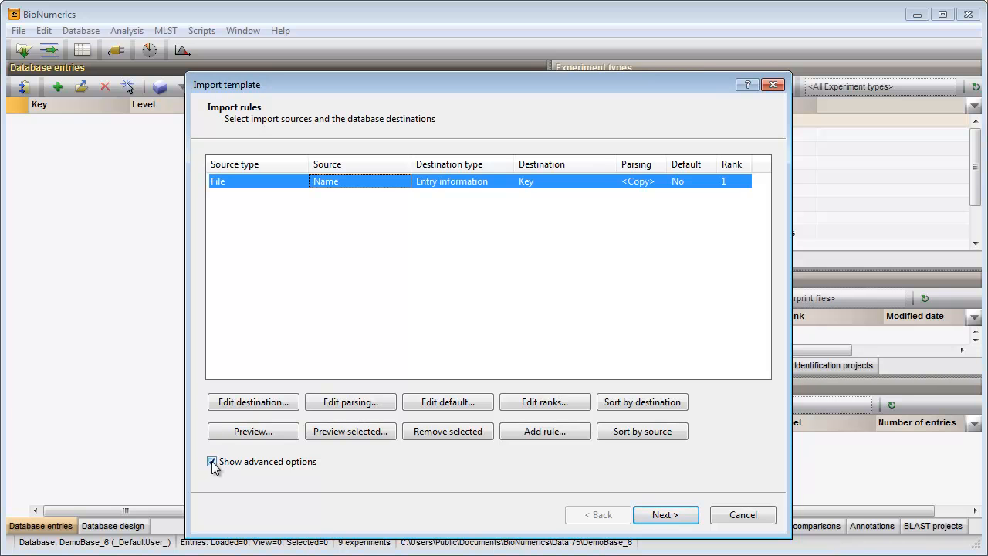
Set the file-name parsing string to [DATA]_* so the key becomes N001, verified by preview.
click(349, 401)
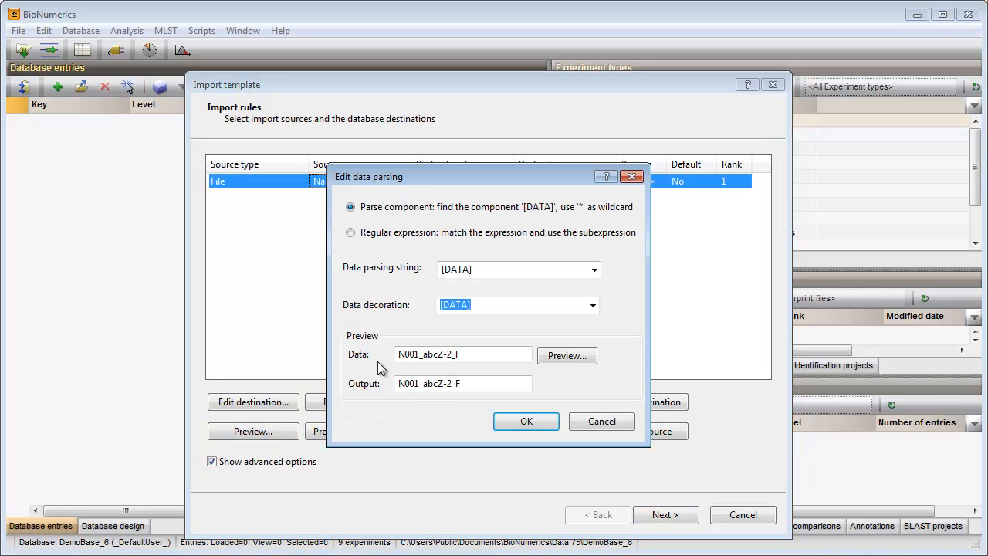
click(491, 268)
text(_*)
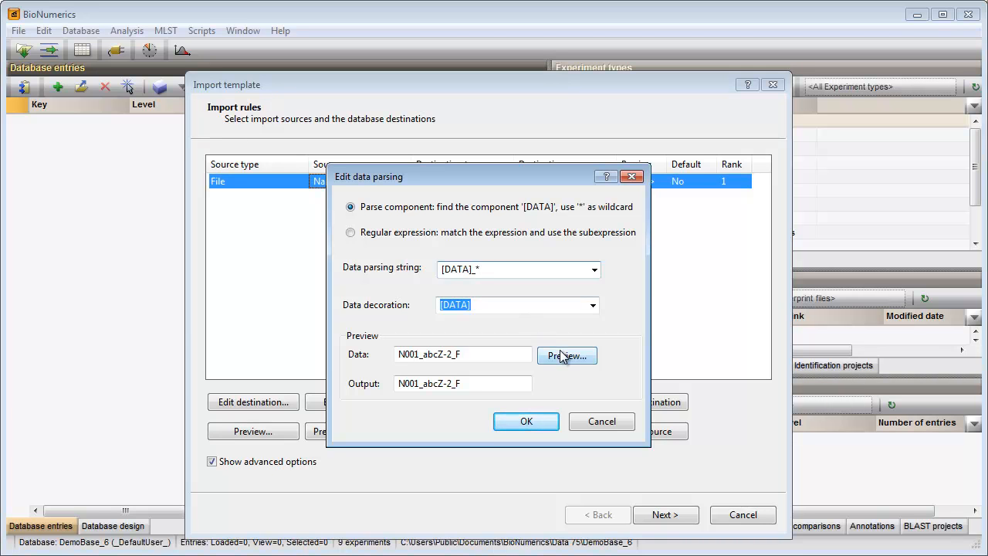
click(567, 355)
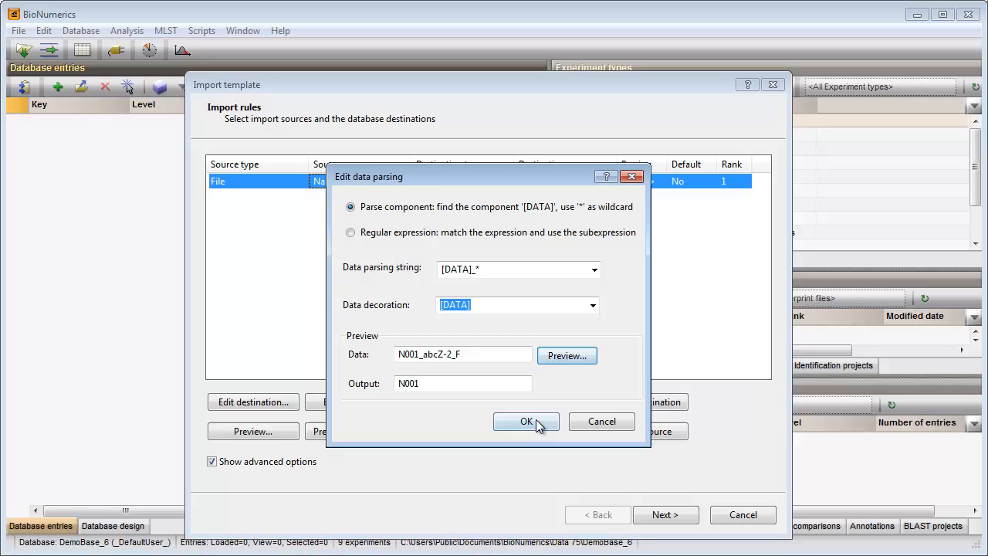
click(527, 422)
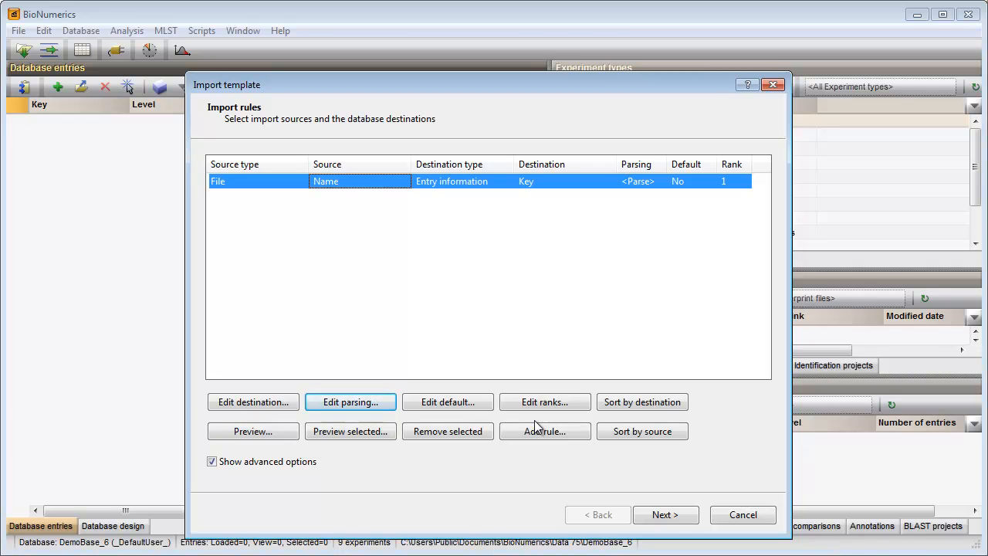
mouse_move(544, 430)
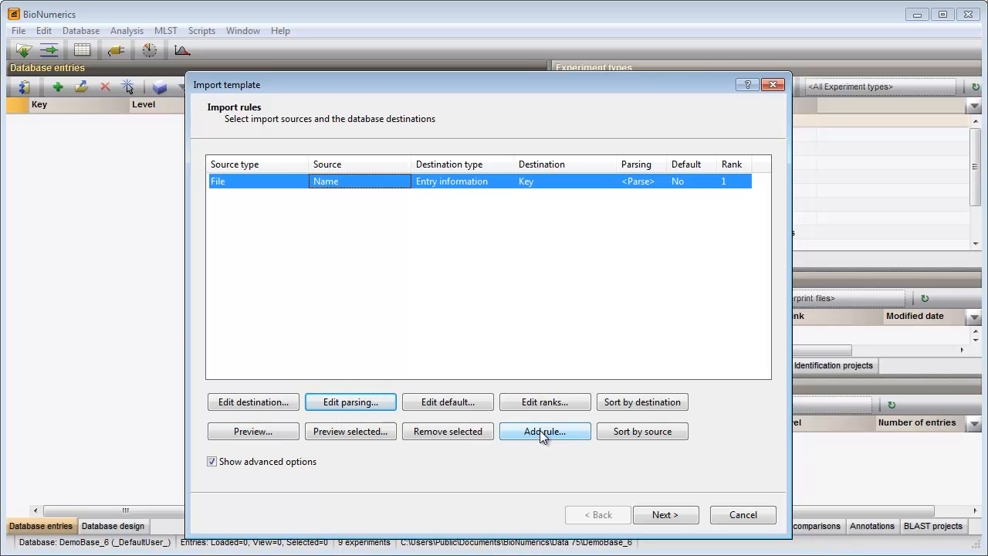
Add a new rule taking the file name as source and Sequence type as destination.
click(544, 431)
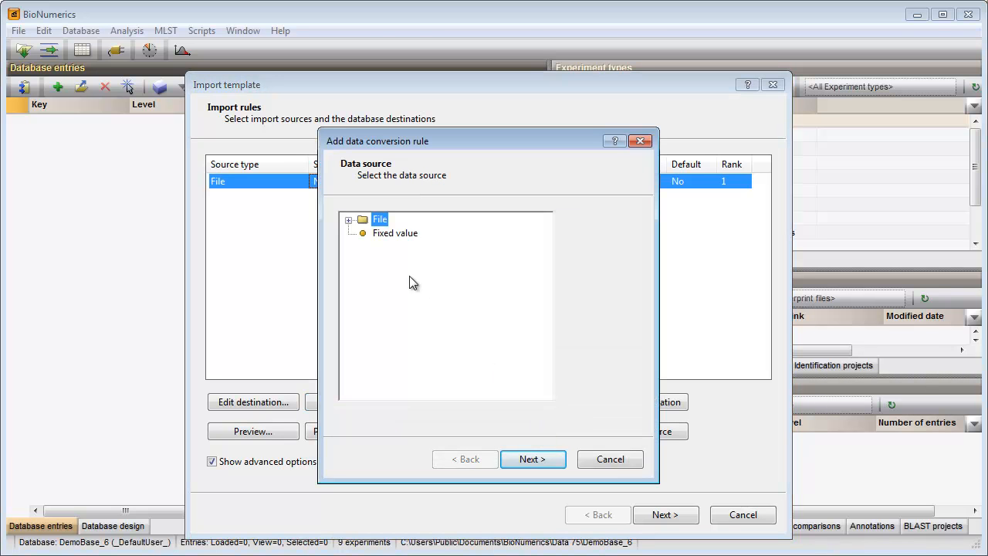
click(349, 219)
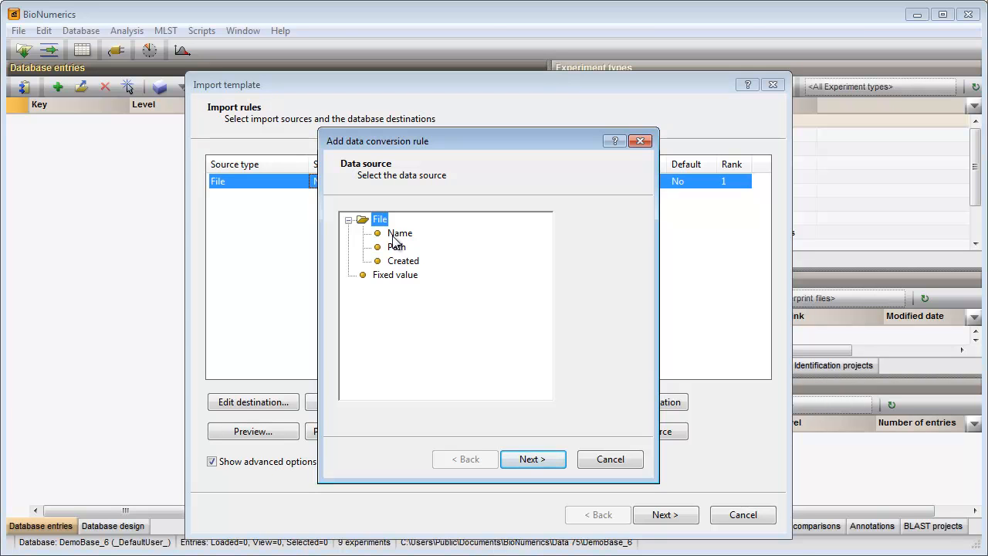
click(400, 233)
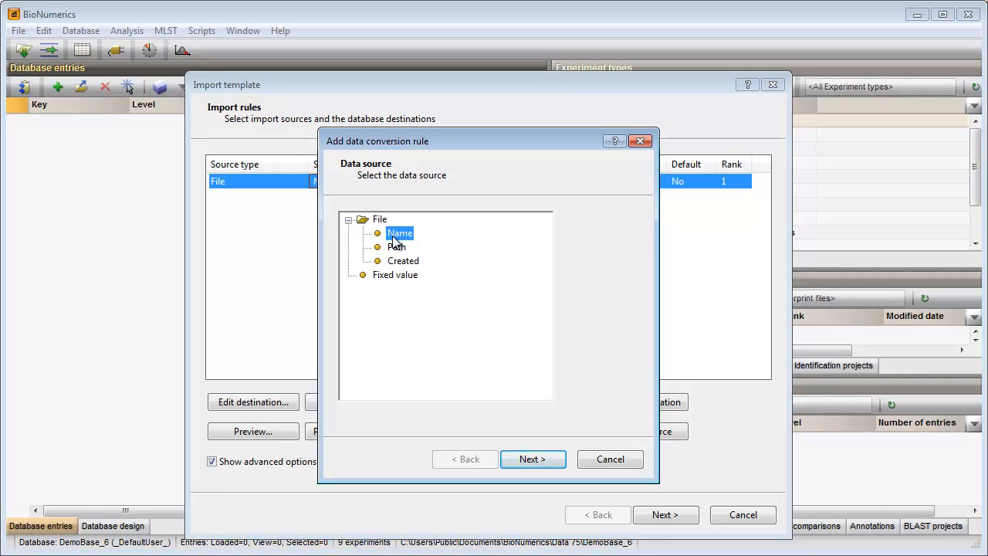
click(532, 459)
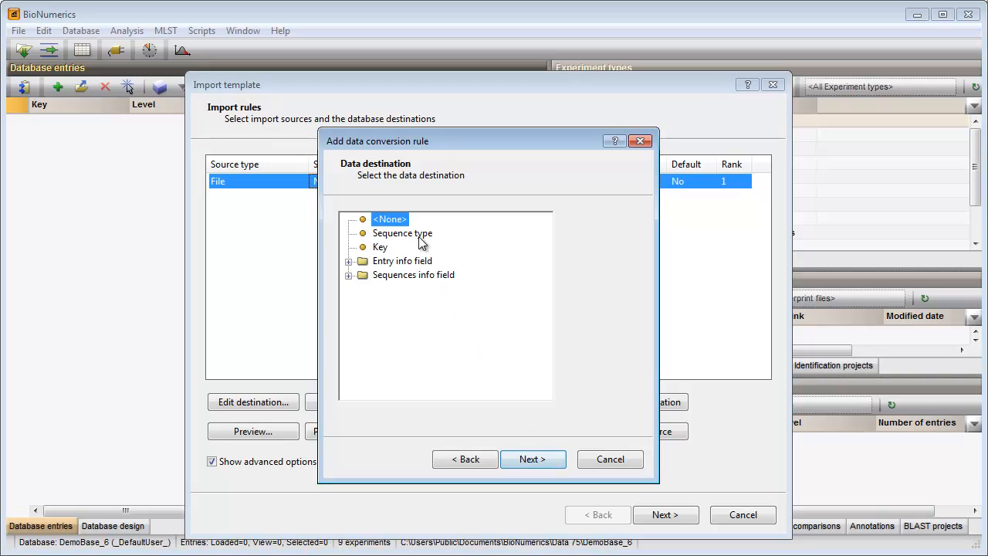
click(401, 233)
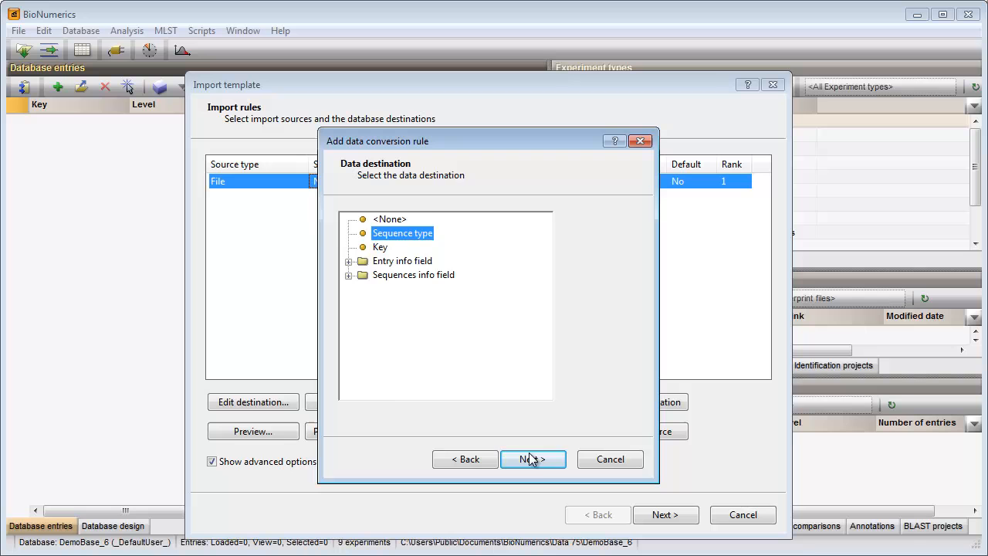
click(532, 458)
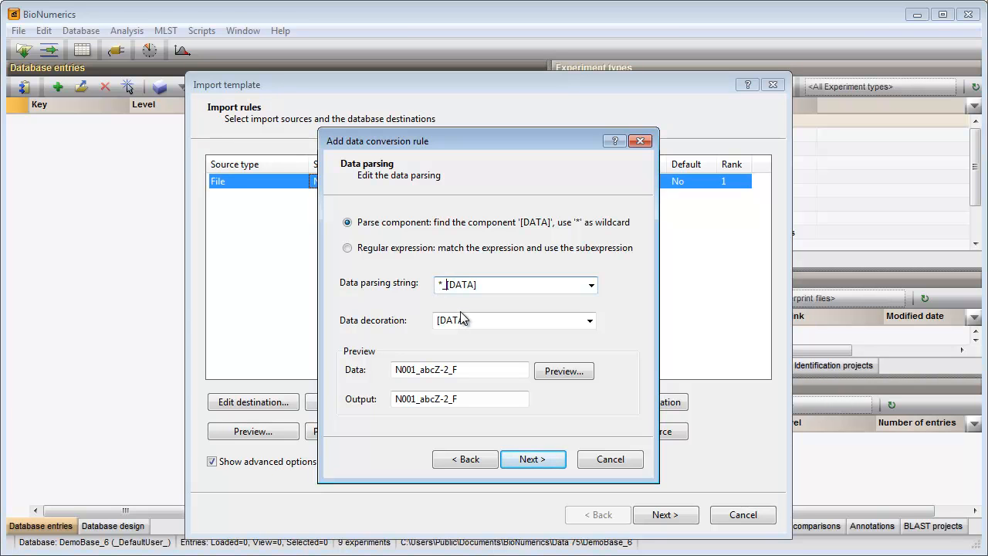
Set its parsing string to *_[DATA]-* so abcZ is extracted, preview it and finish the rule.
click(497, 284)
text(-*)
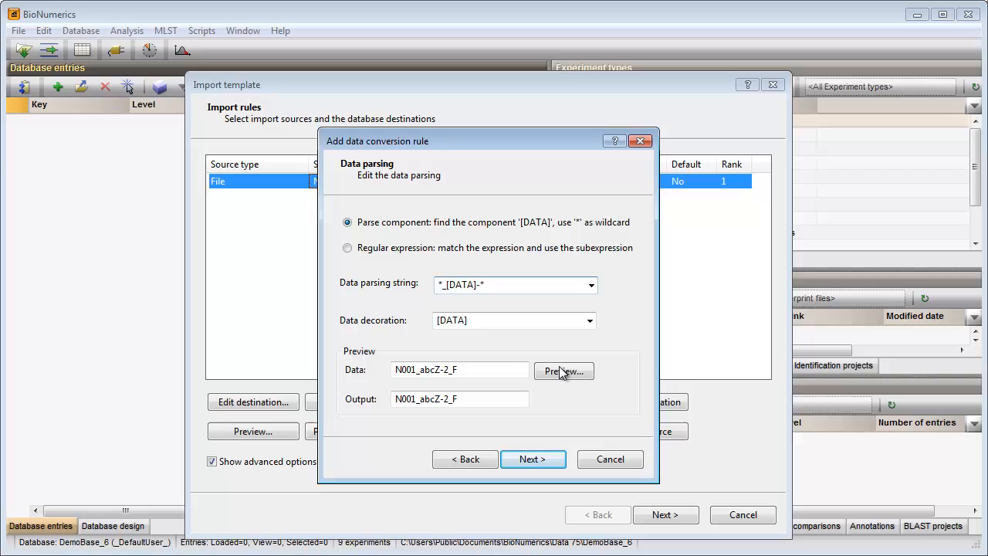
click(564, 371)
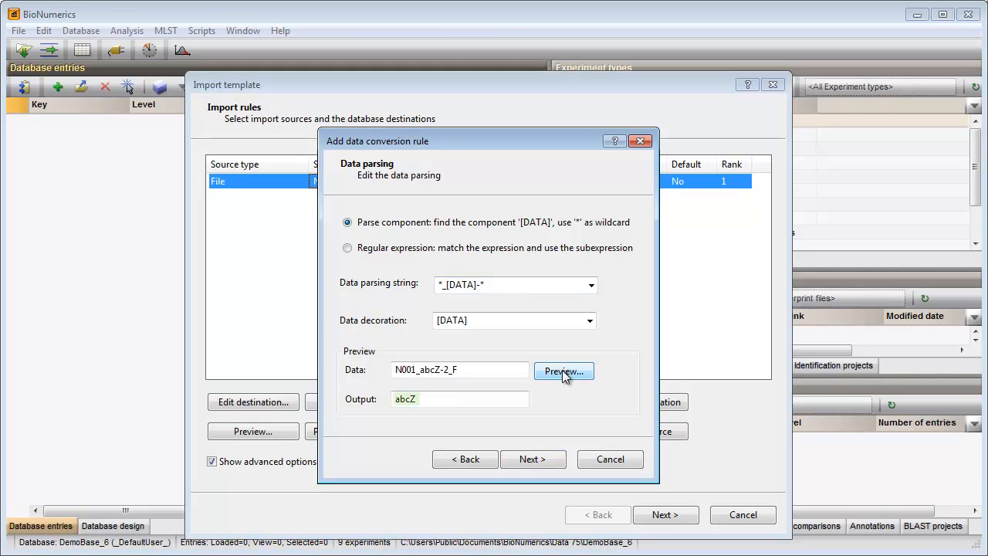
click(563, 370)
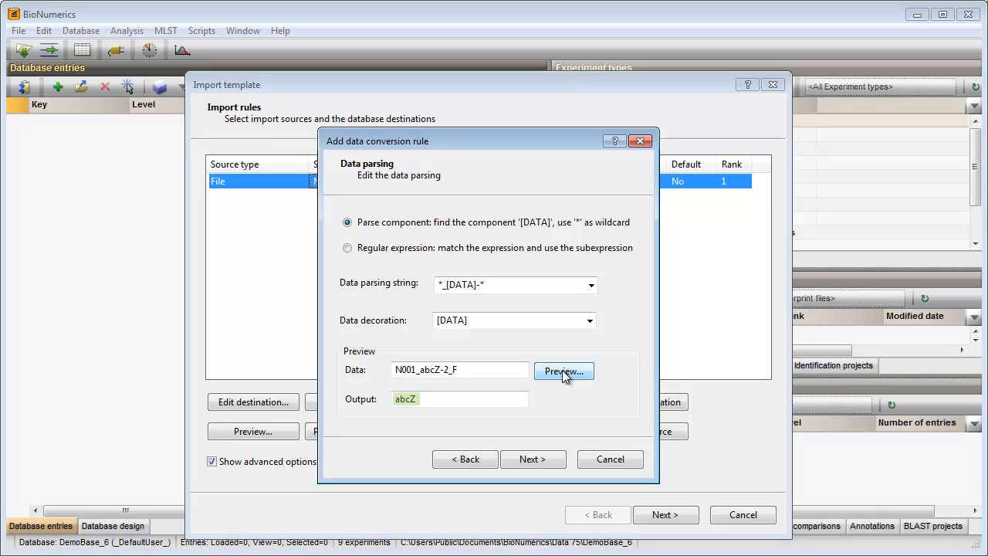
click(563, 370)
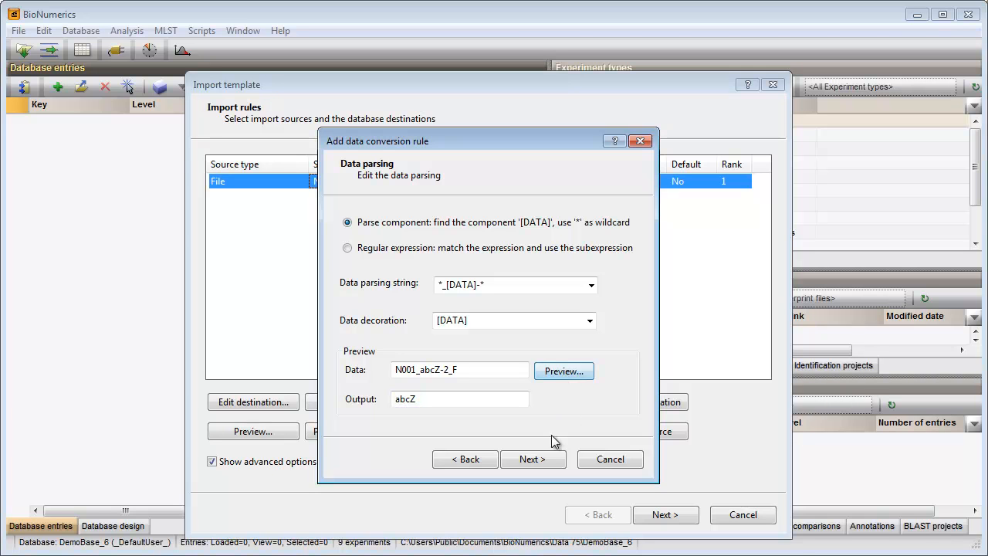
click(531, 459)
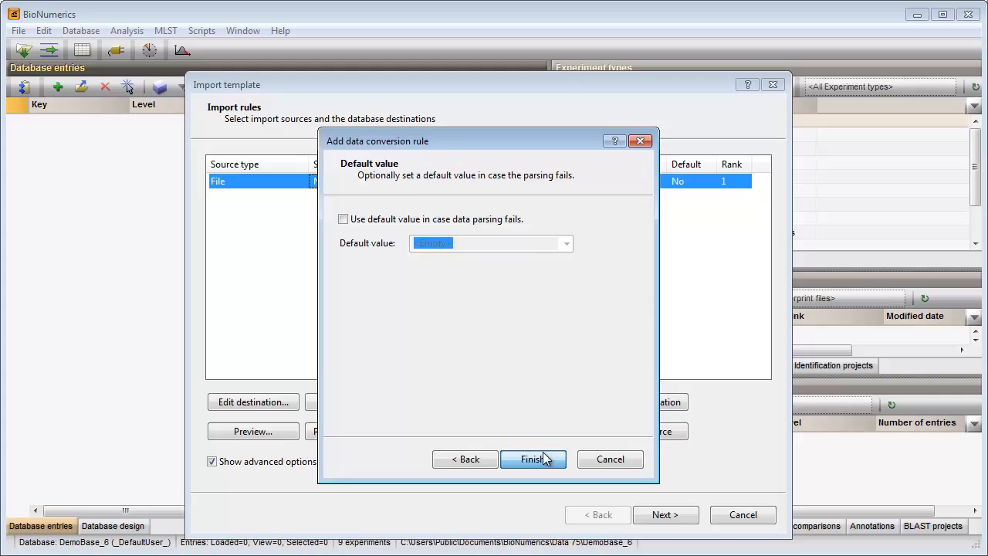
click(533, 459)
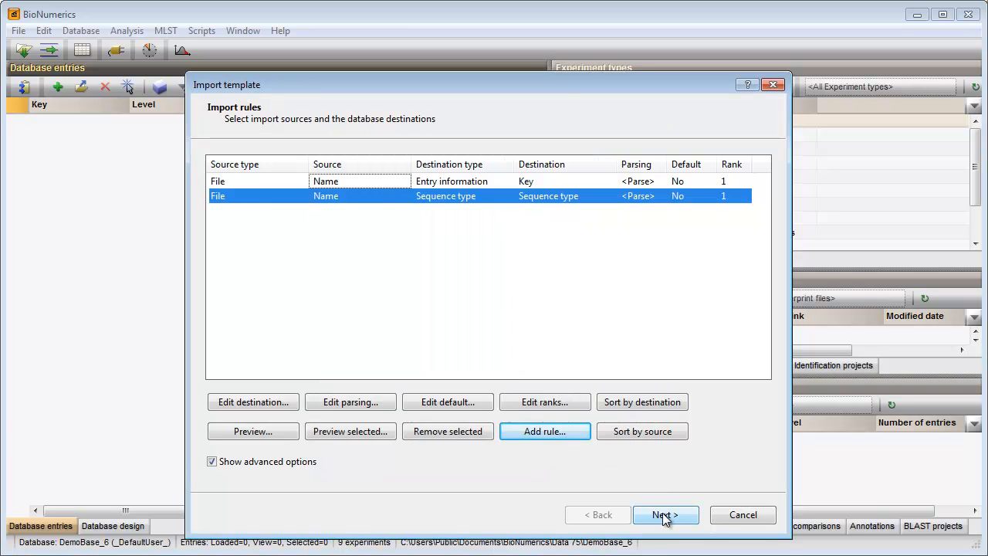
Save the import template as 'Import MLST trace files'.
click(661, 516)
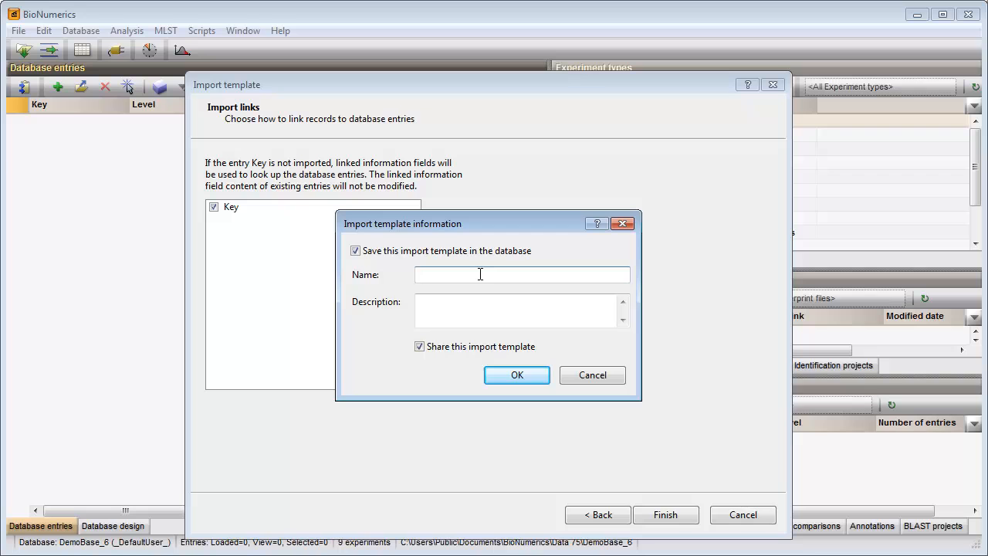
text(Import)
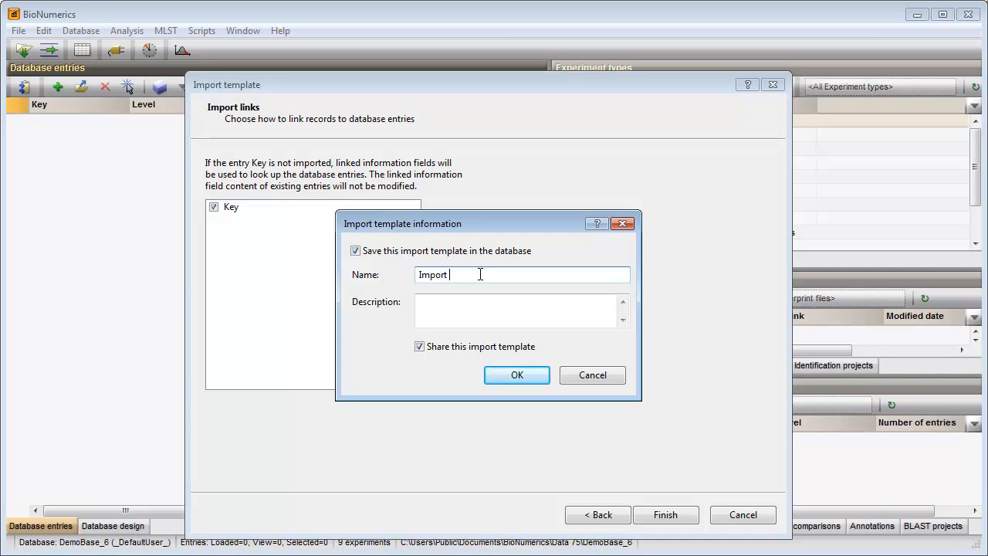
text(MLST t)
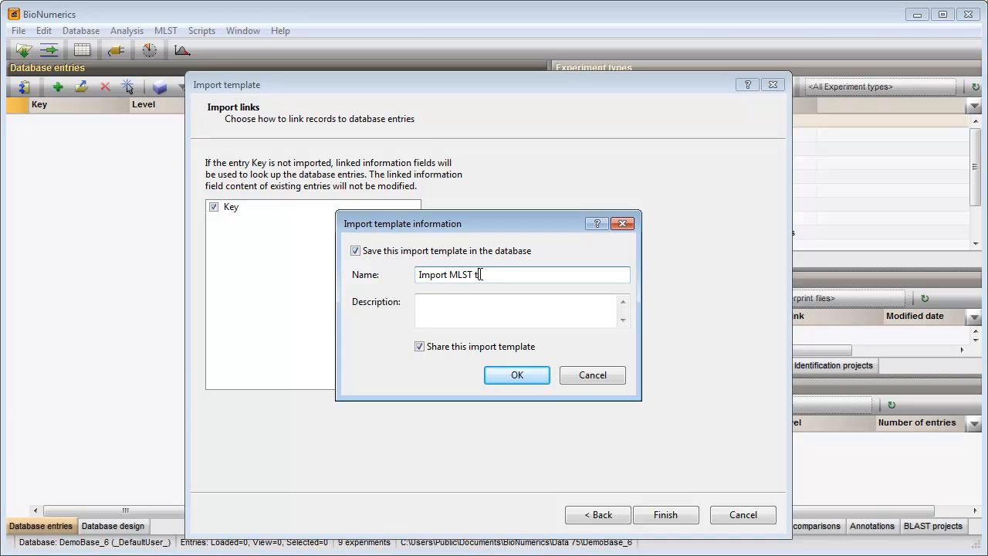
text(race files)
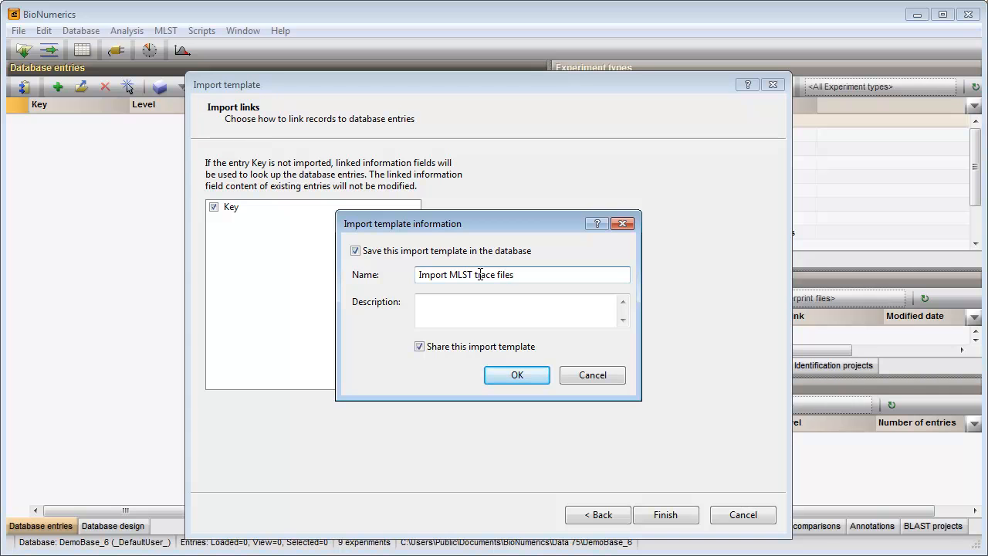
click(516, 375)
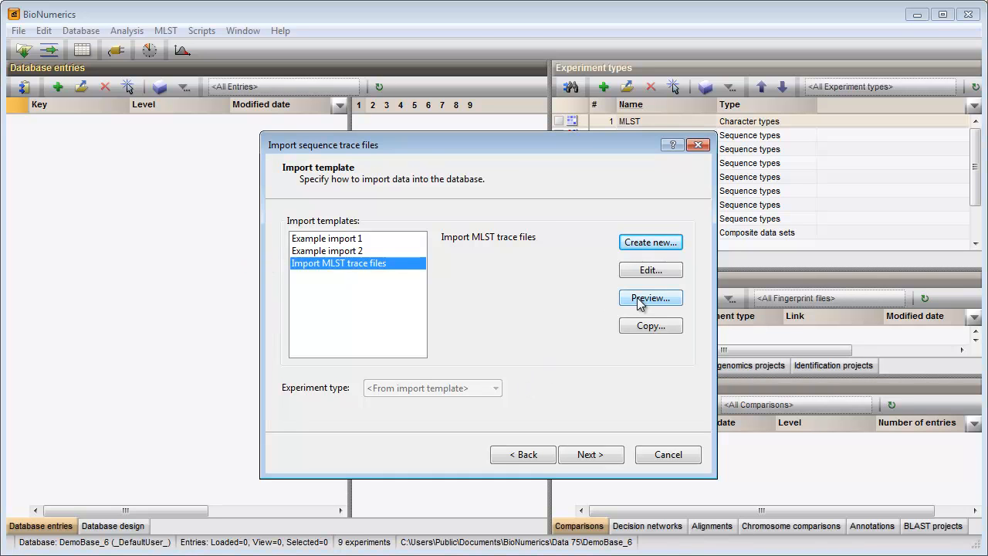
Preview how the trace files map to keys and sequence types, then close it.
click(650, 298)
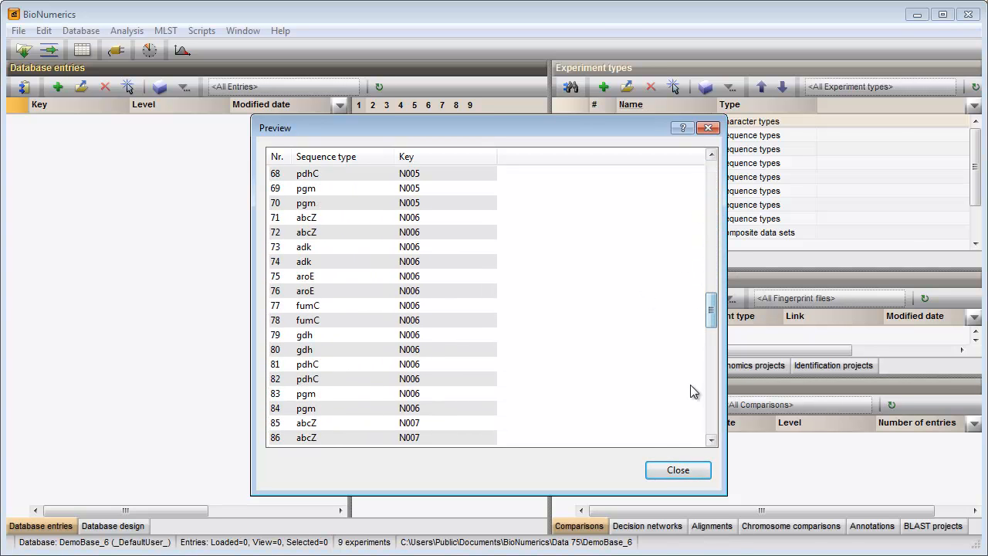
click(677, 469)
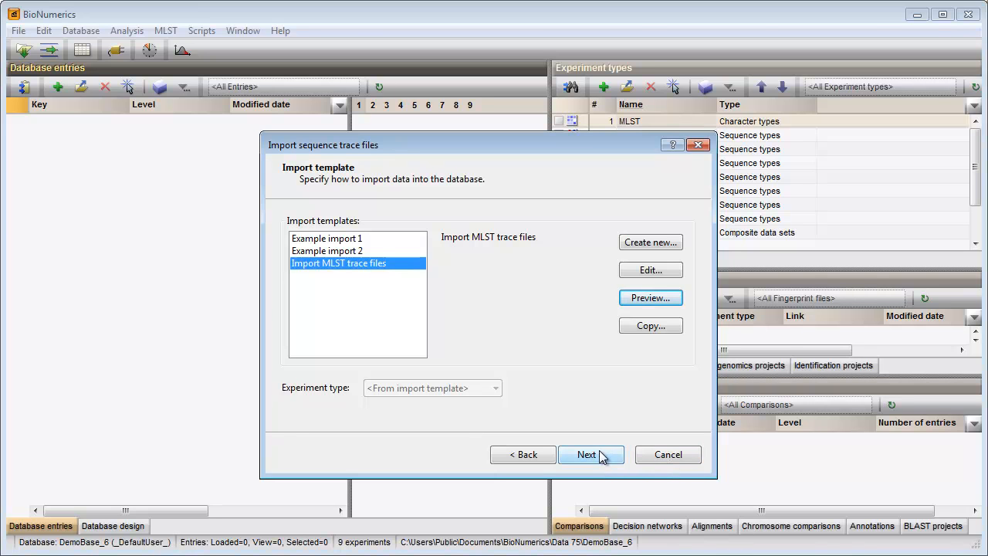
Keep 'create 10 entries' on Database links and continue to the processing options.
click(587, 454)
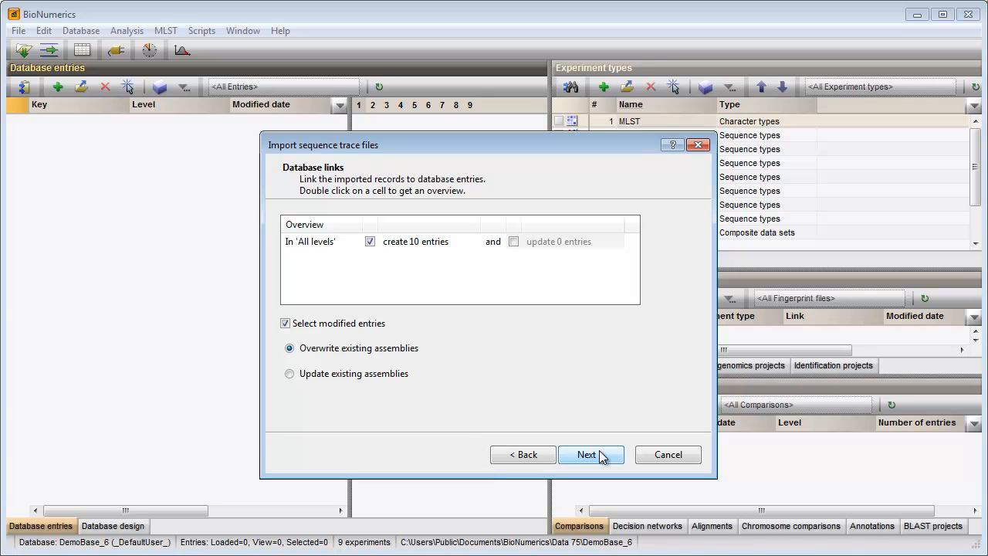
click(587, 454)
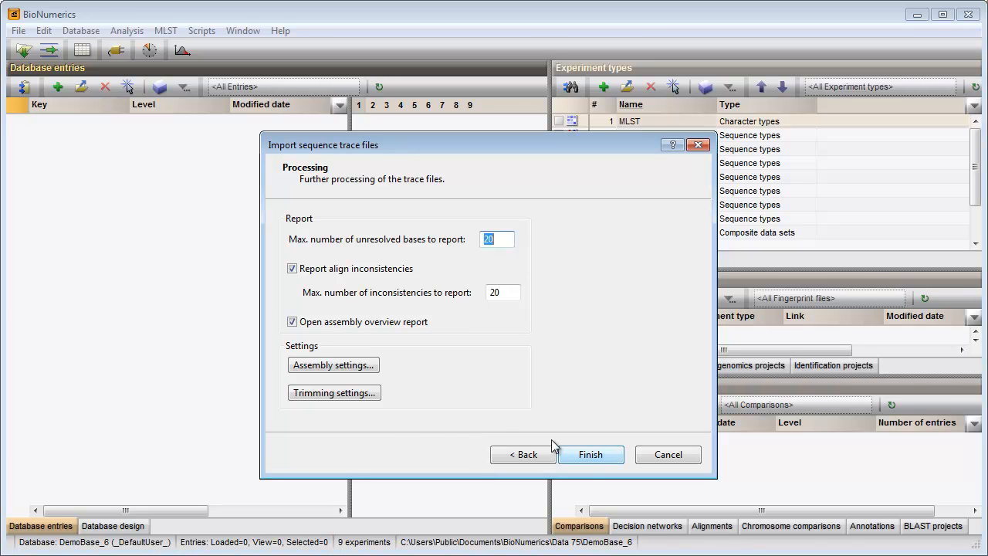
Review the trimming patterns and abcZ assembly settings unchanged, then finish to start the import.
click(334, 392)
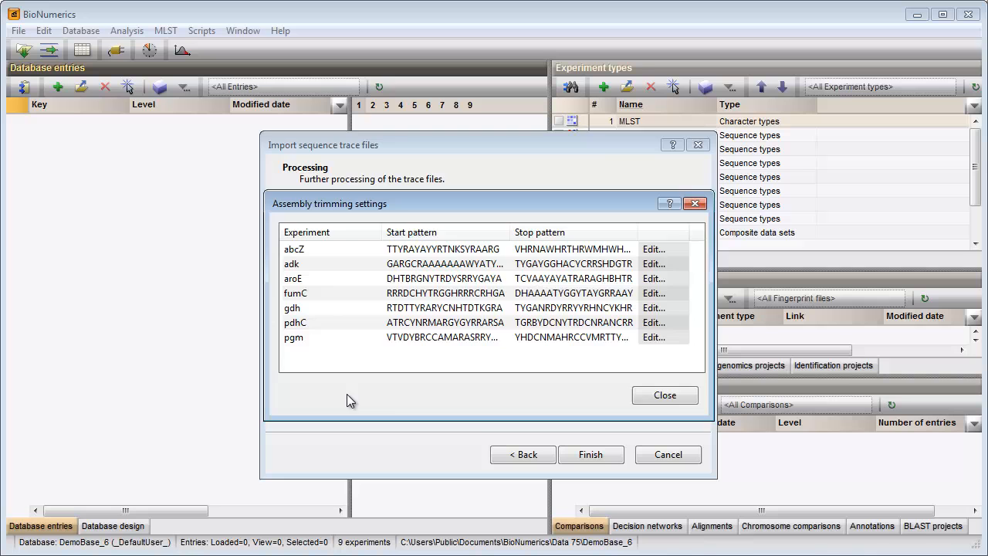
click(664, 395)
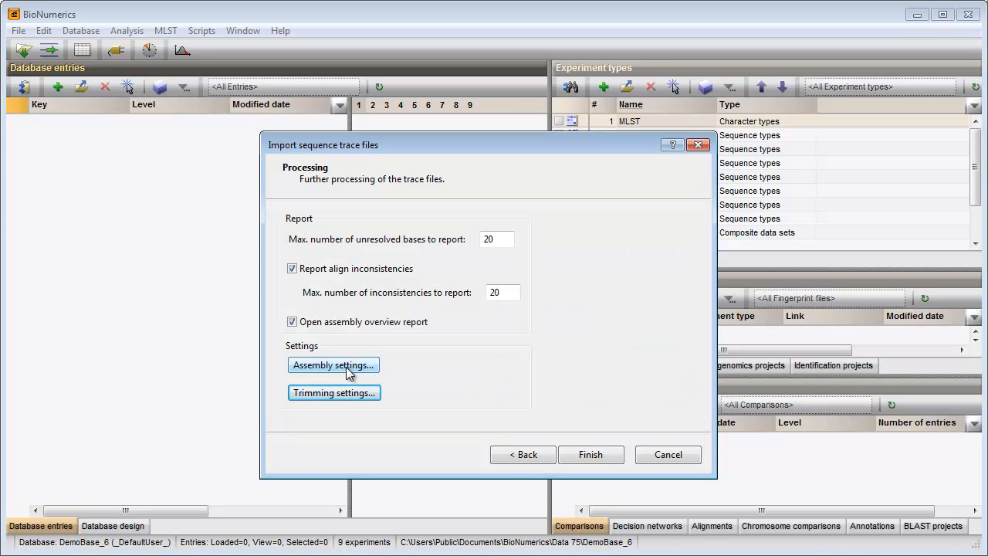
click(334, 364)
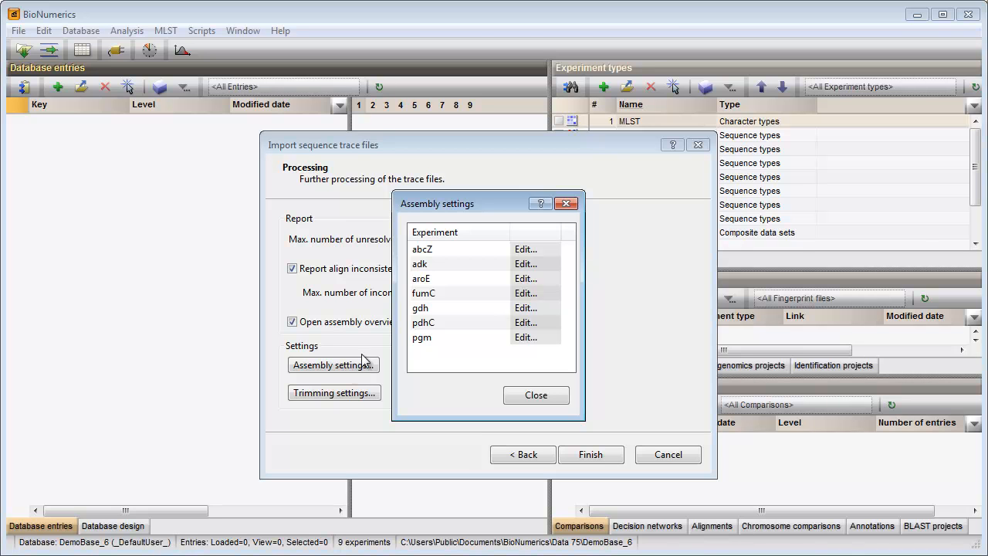
click(525, 249)
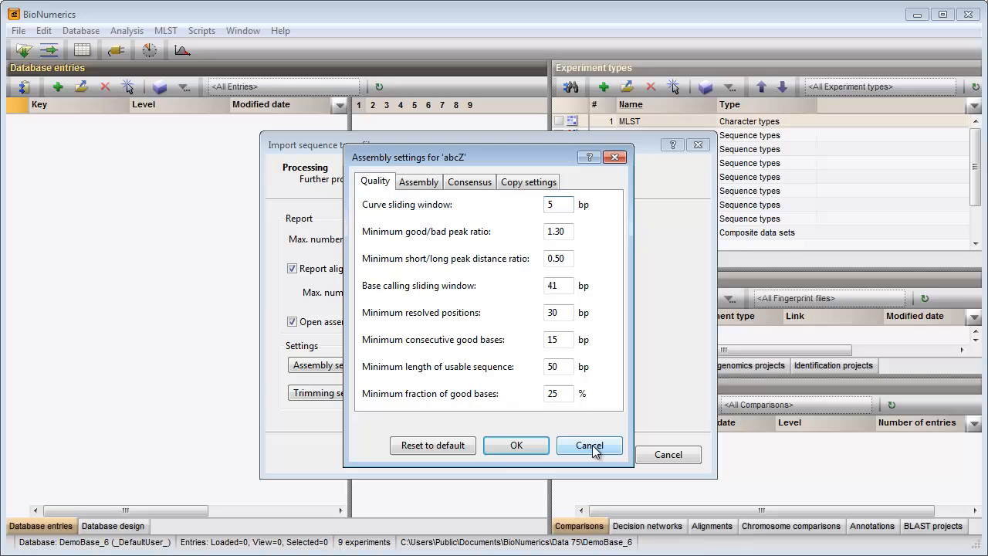
click(588, 445)
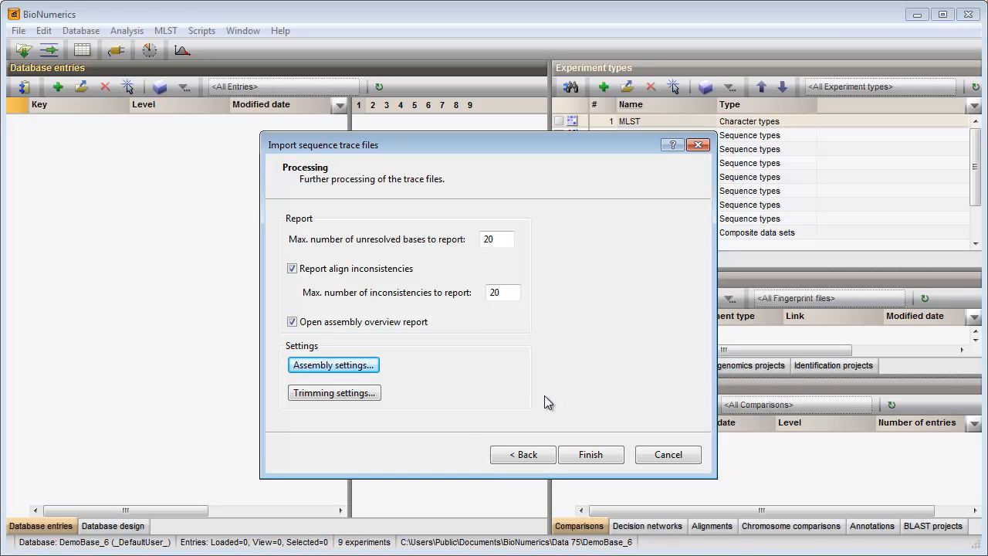
click(590, 454)
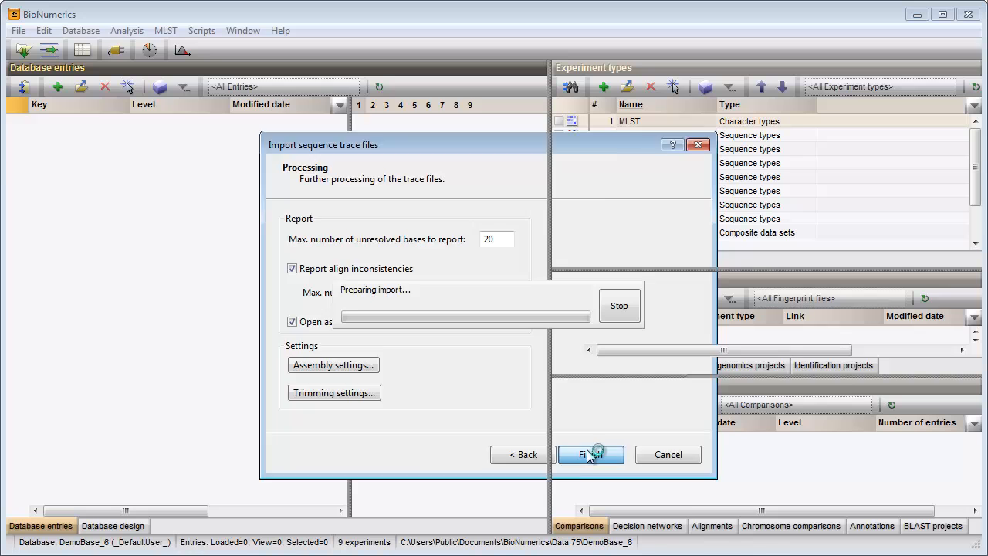
Let the import run until the assembly report for N001–N010 appears with its warning and error.
click(590, 454)
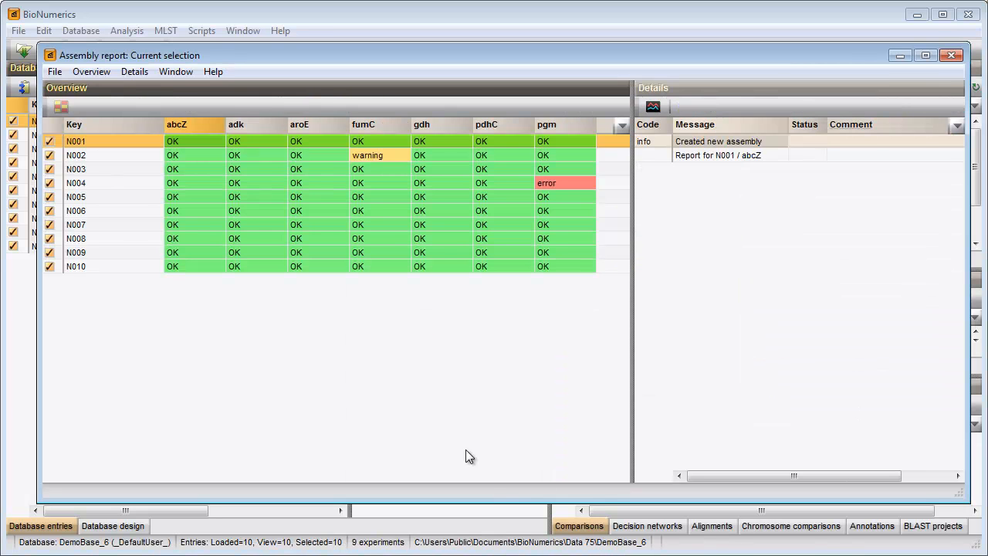
mouse_move(515, 338)
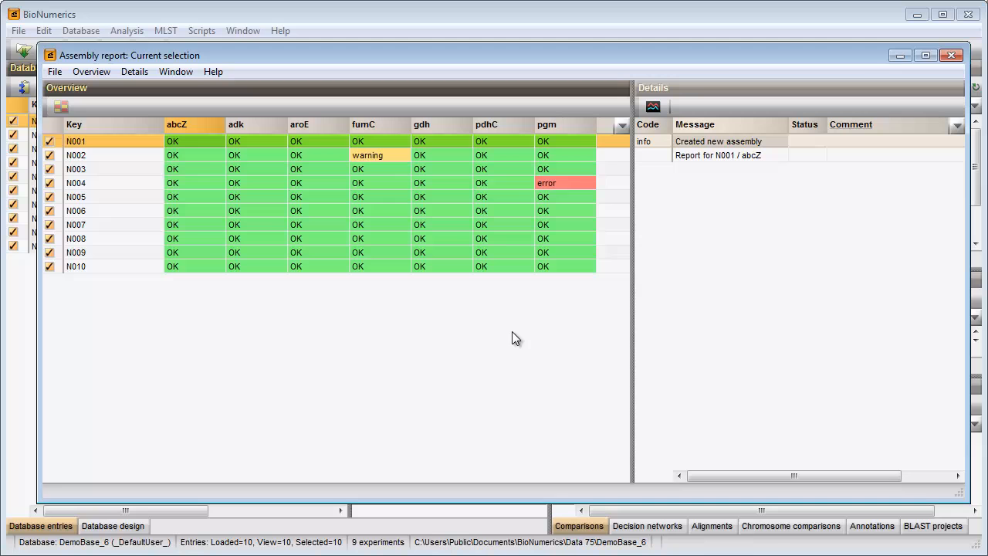
mouse_move(516, 241)
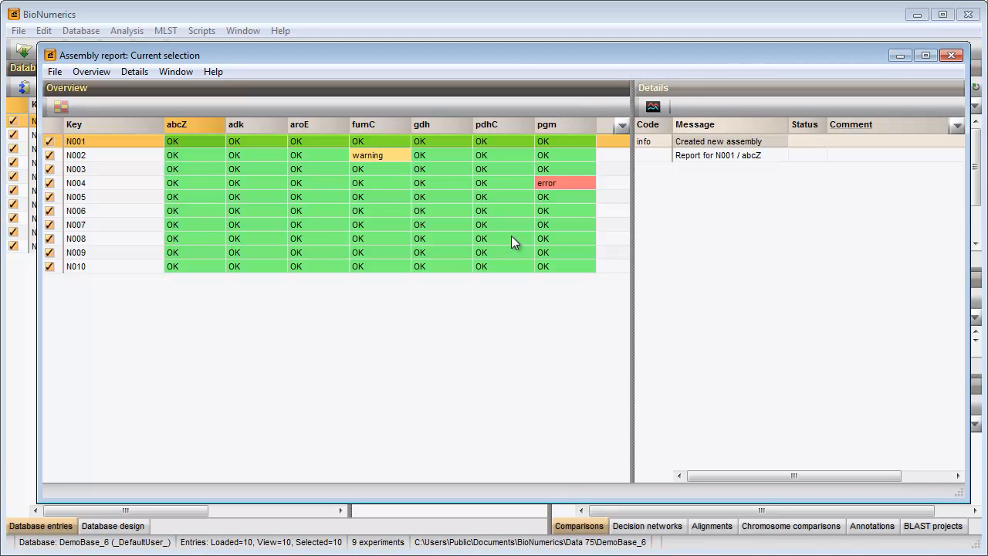
Open the N004 pgm assembly, show its aligned traces and bring up the MLST menu.
click(548, 182)
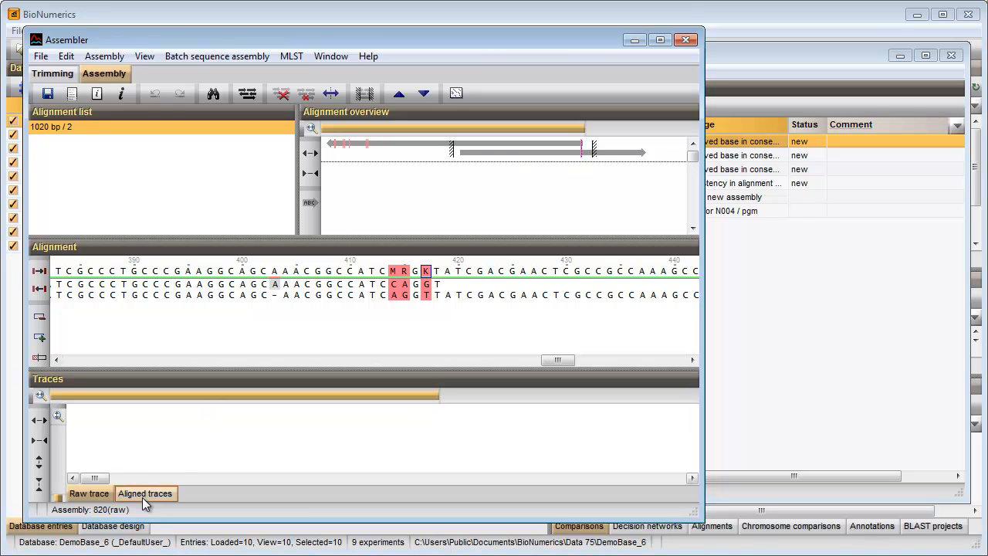
click(145, 494)
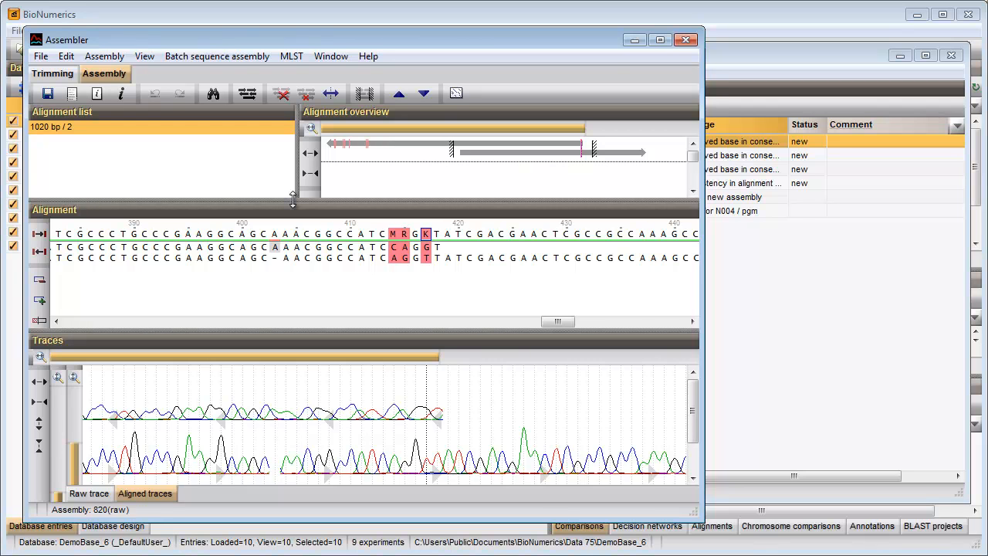
click(290, 55)
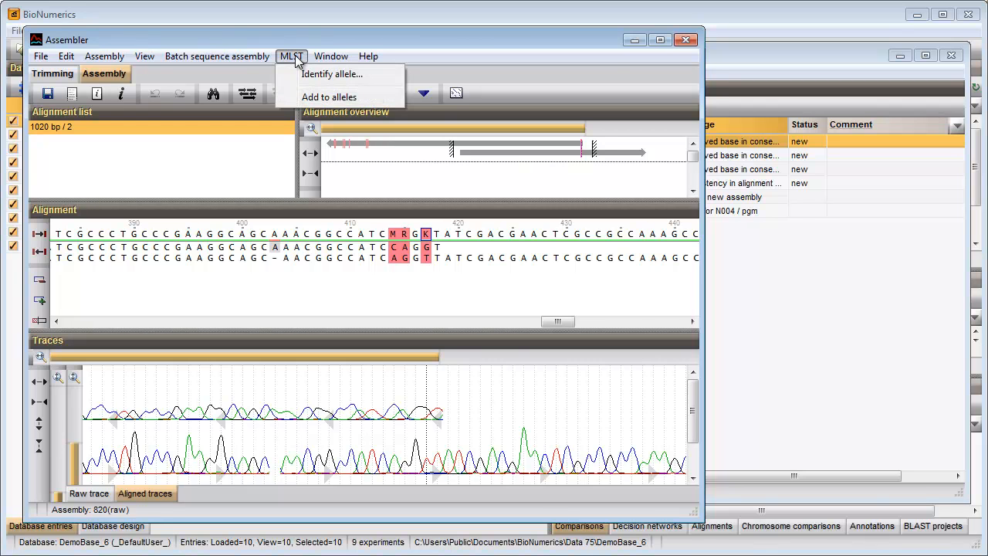
mouse_move(332, 75)
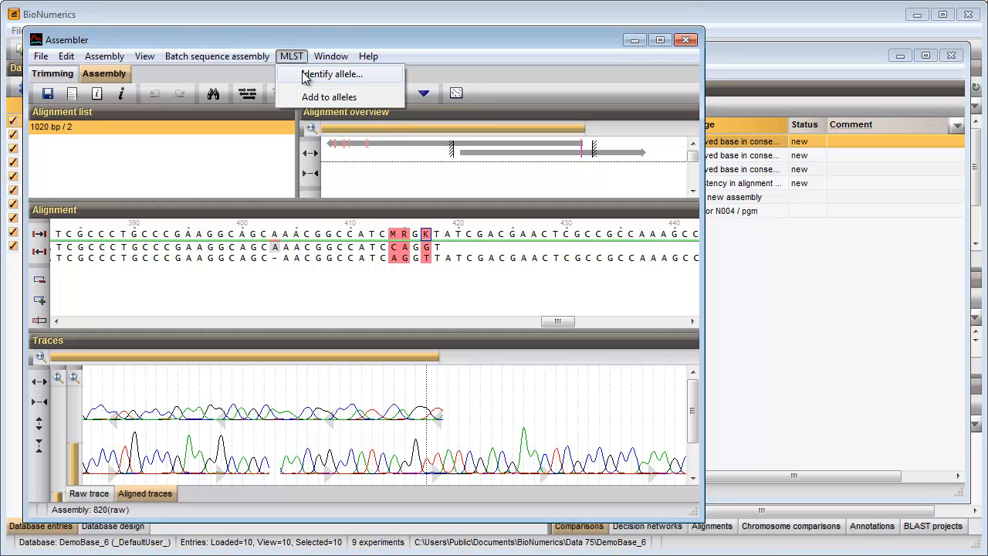
Identify N004's pgm allele via MLST, inspect allele 9 (4 mismatches) and correct the red-marked bases.
click(331, 74)
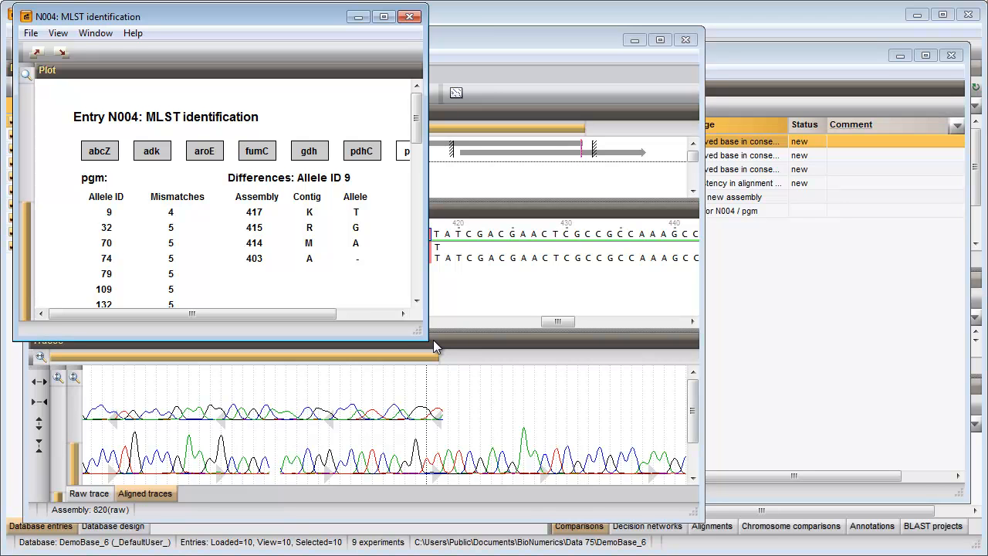
mouse_move(300, 274)
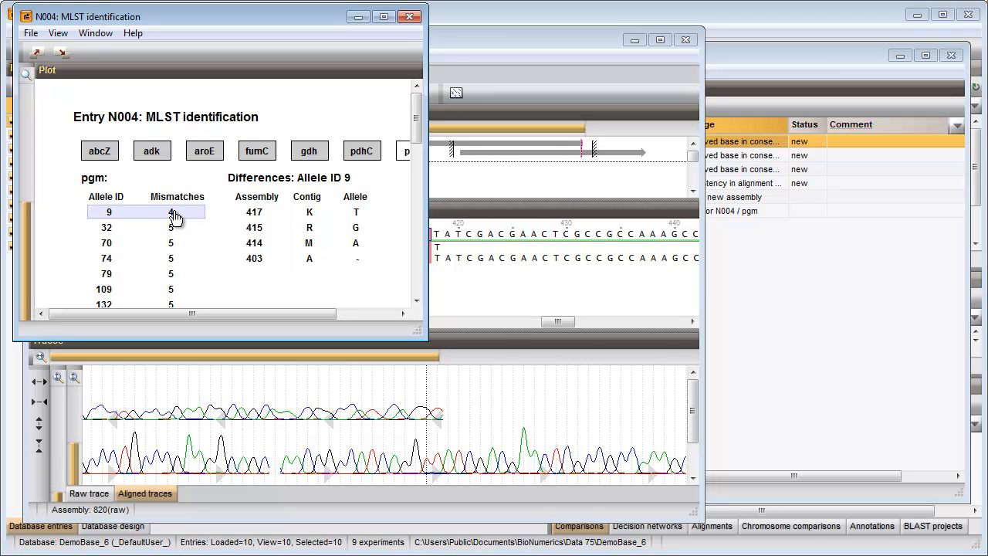
click(359, 16)
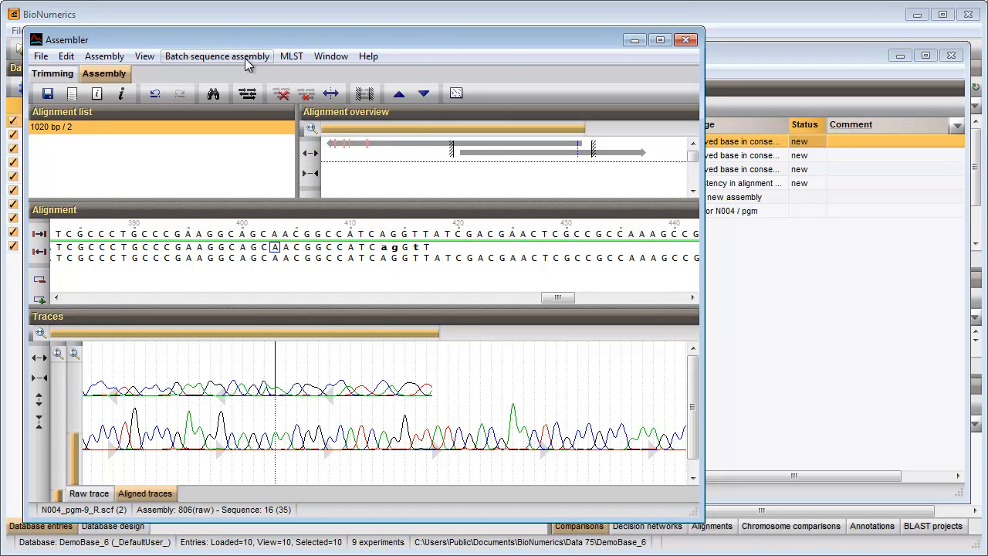
Set N004's pgm assembly report to solved, saving and closing the assembly.
click(216, 55)
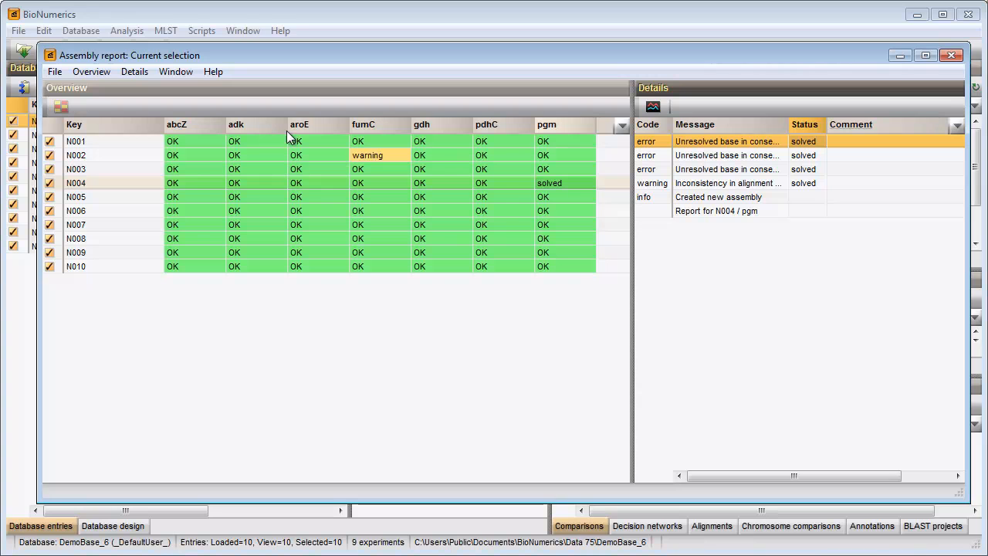
mouse_move(379, 164)
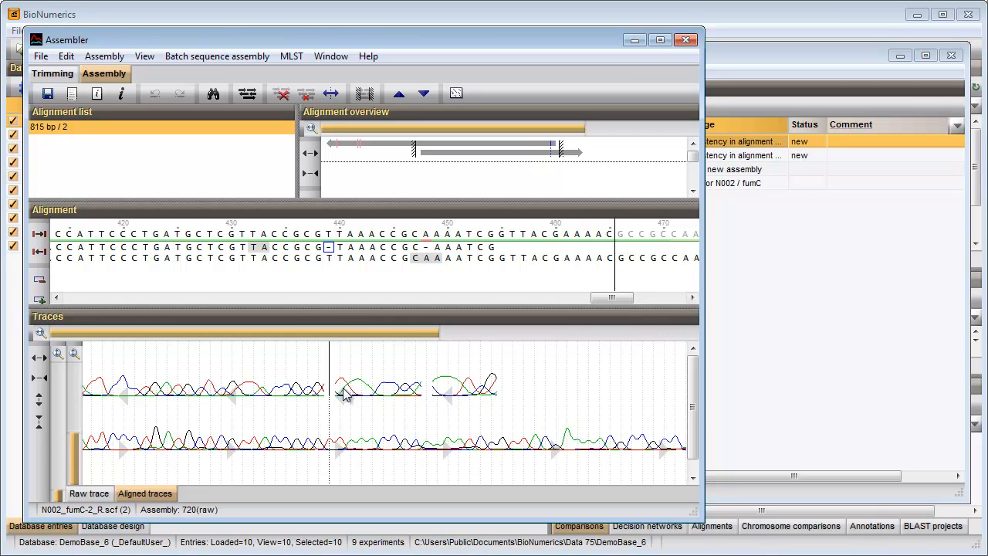
mouse_move(377, 469)
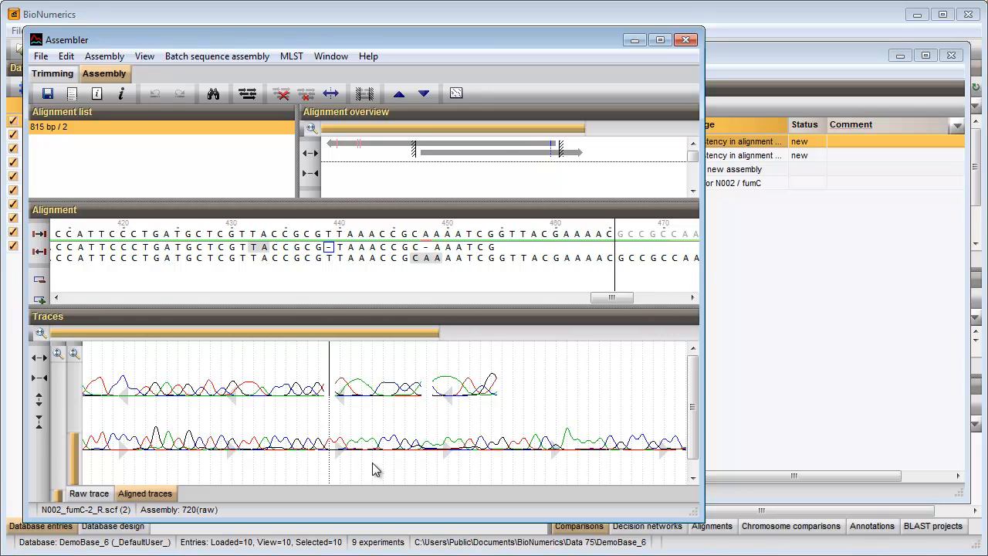
mouse_move(331, 253)
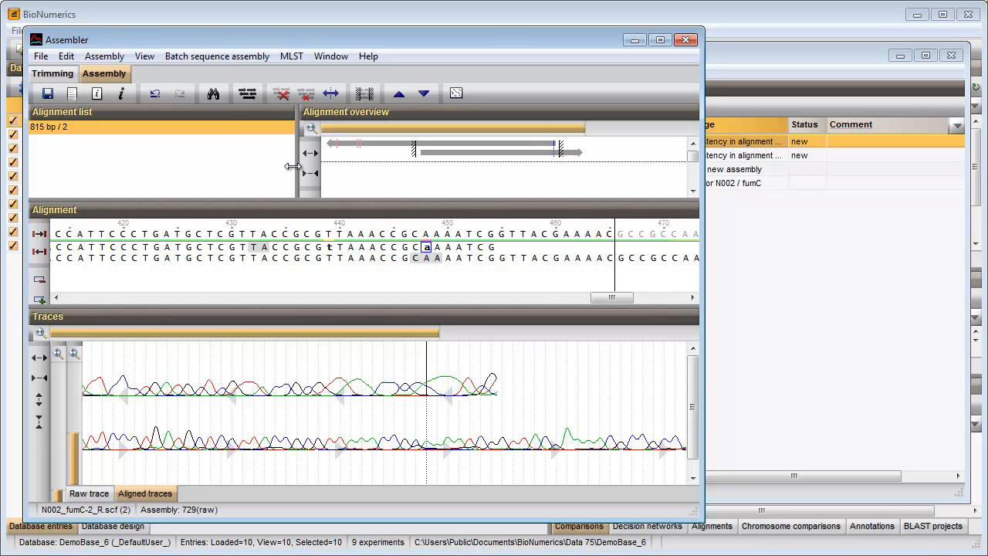
Set N002's fumC report to solved after fixing the inconsistent base, save and close the assembly.
click(216, 56)
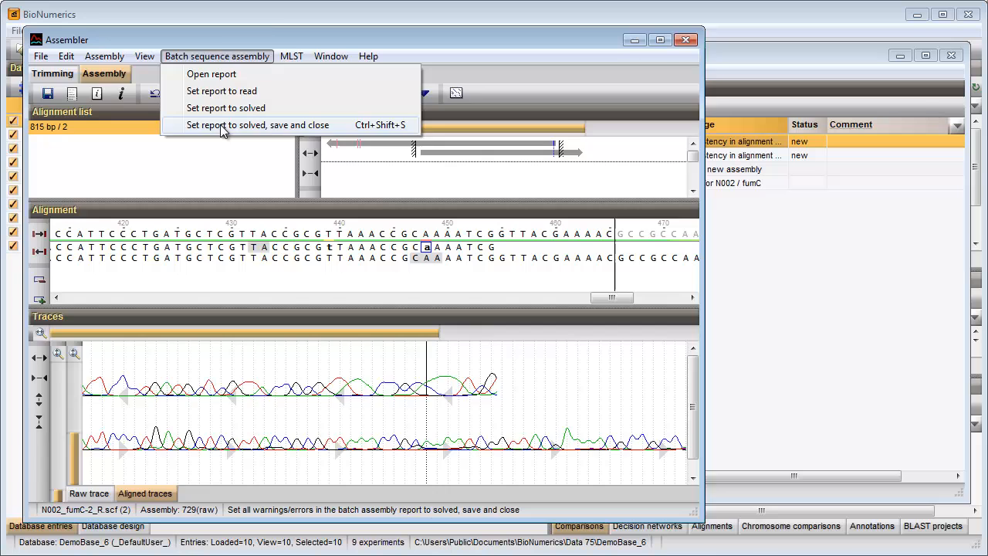
click(258, 123)
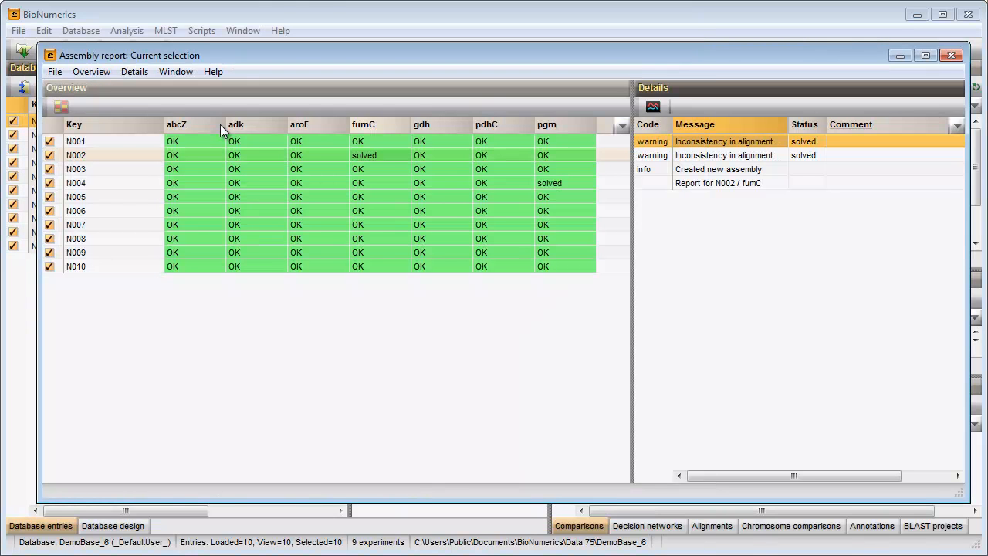
click(55, 71)
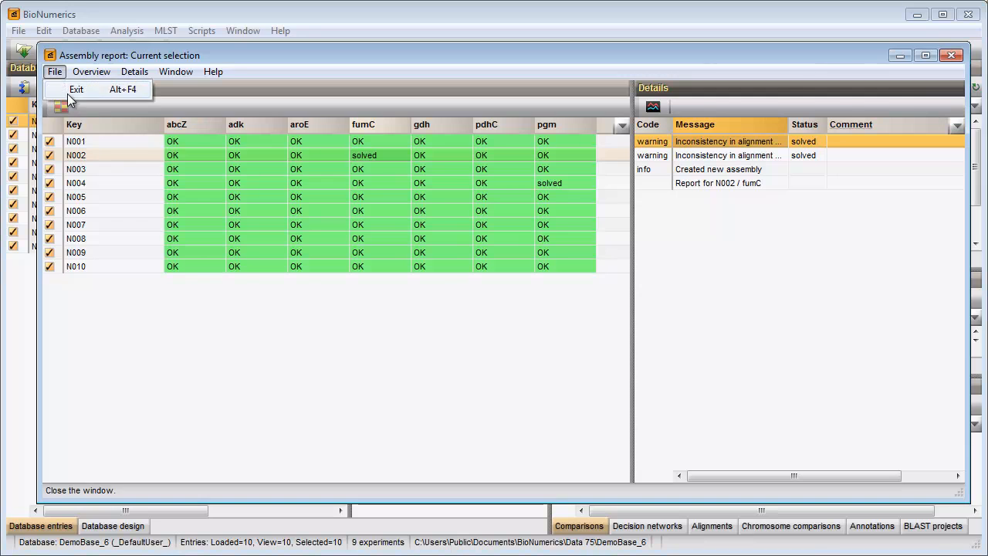
Exit the assembly report, then select entry N001 and its abcZ sequence in the main window.
click(77, 88)
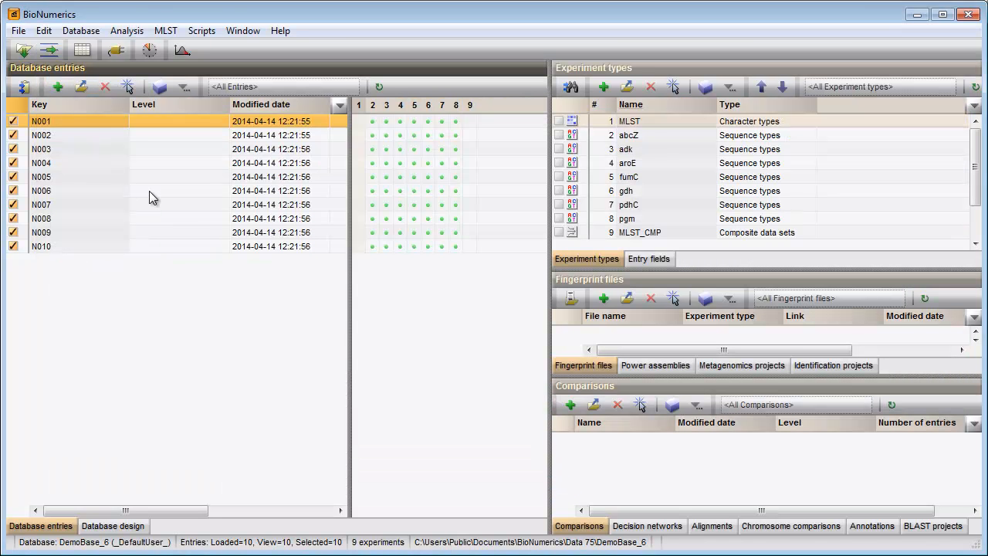
mouse_move(139, 131)
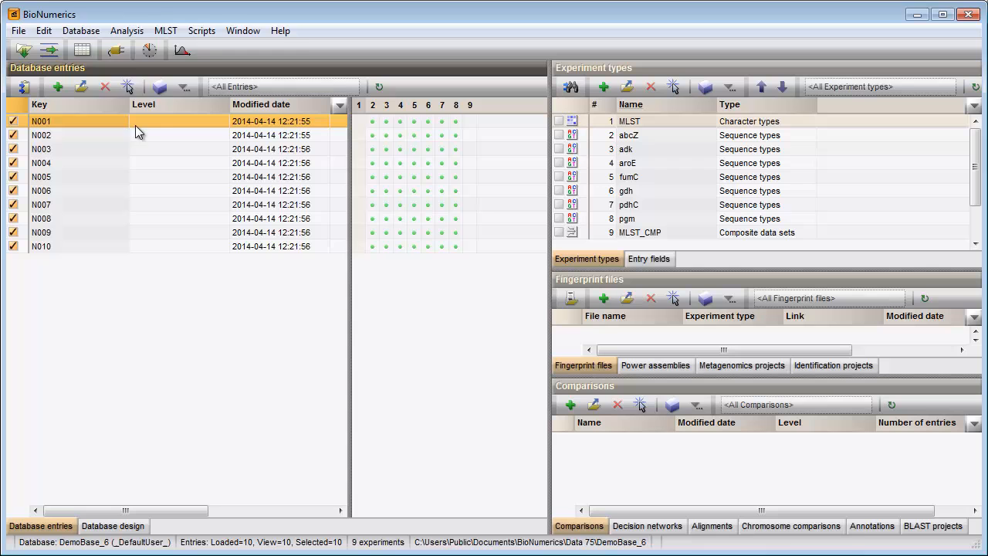
click(127, 31)
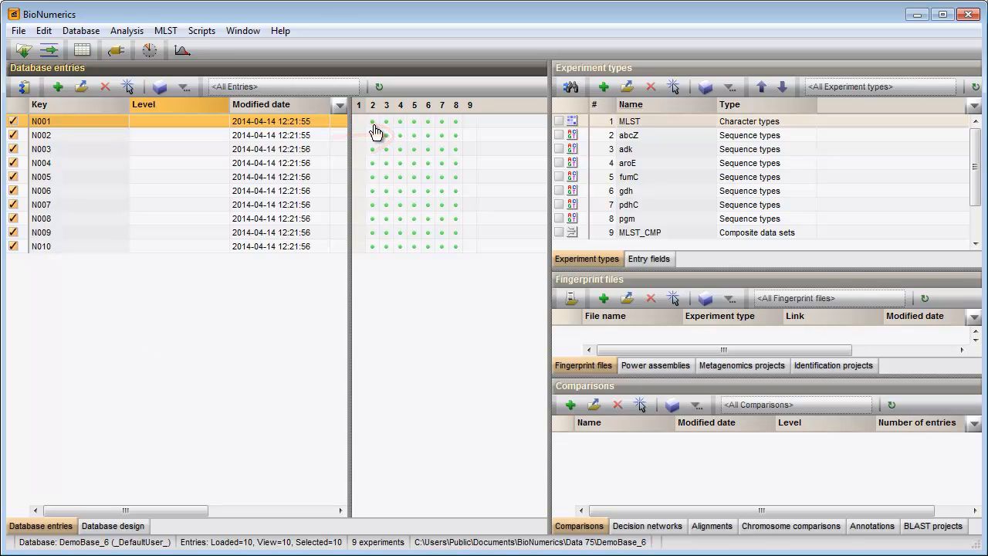
click(374, 121)
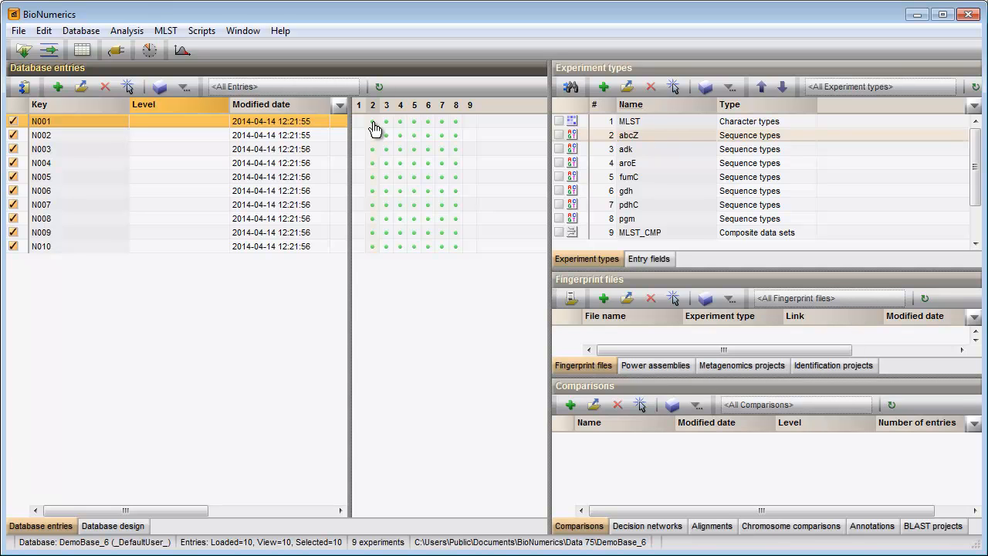
double_click(372, 120)
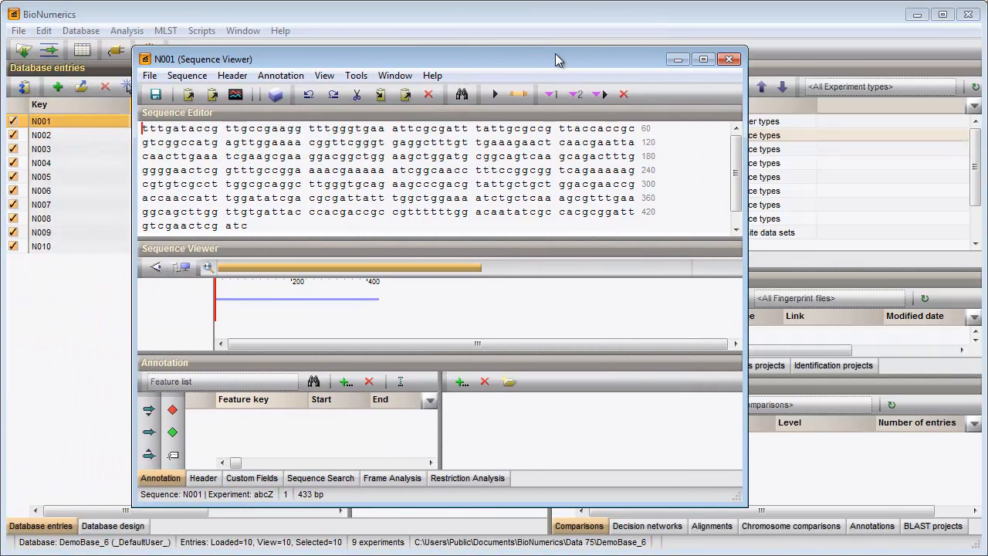
mouse_move(271, 165)
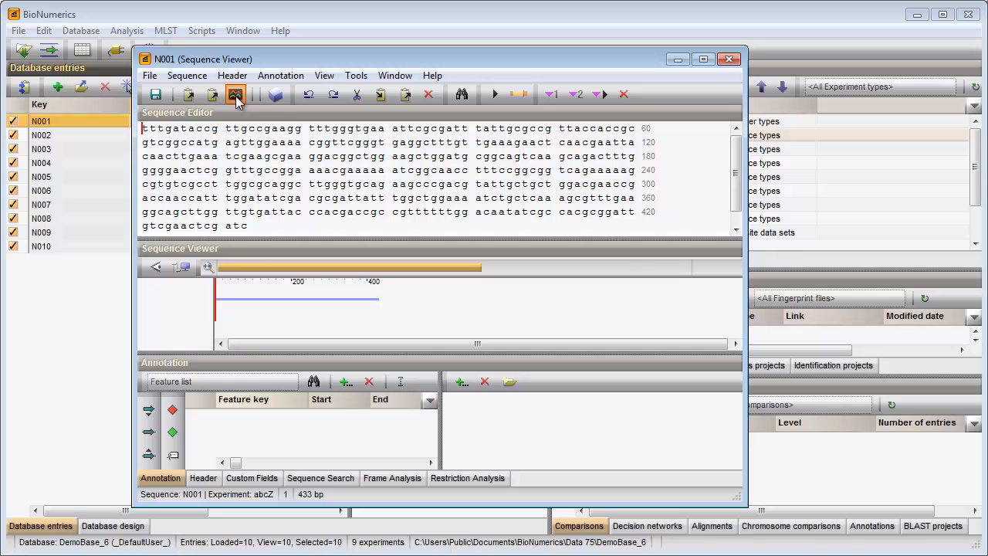
mouse_move(238, 94)
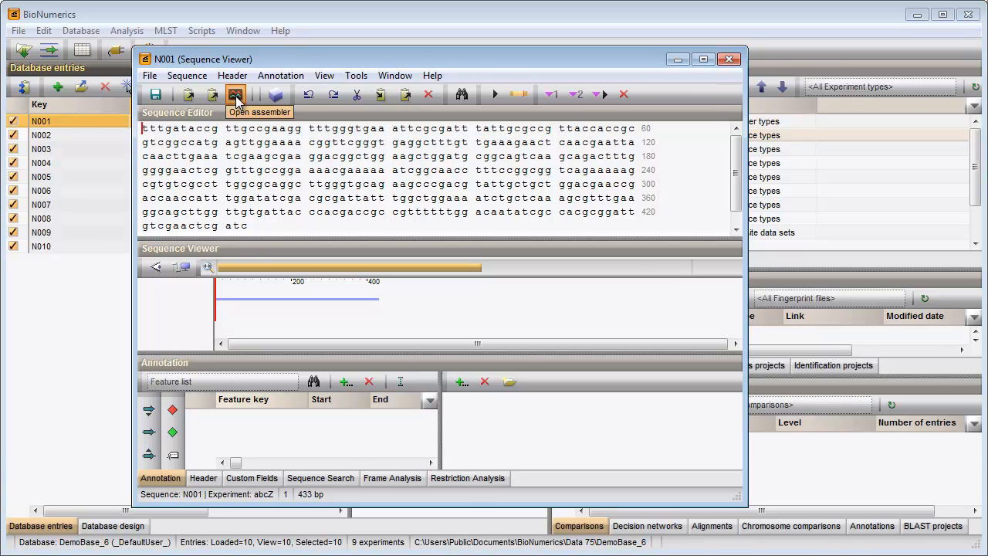
click(149, 74)
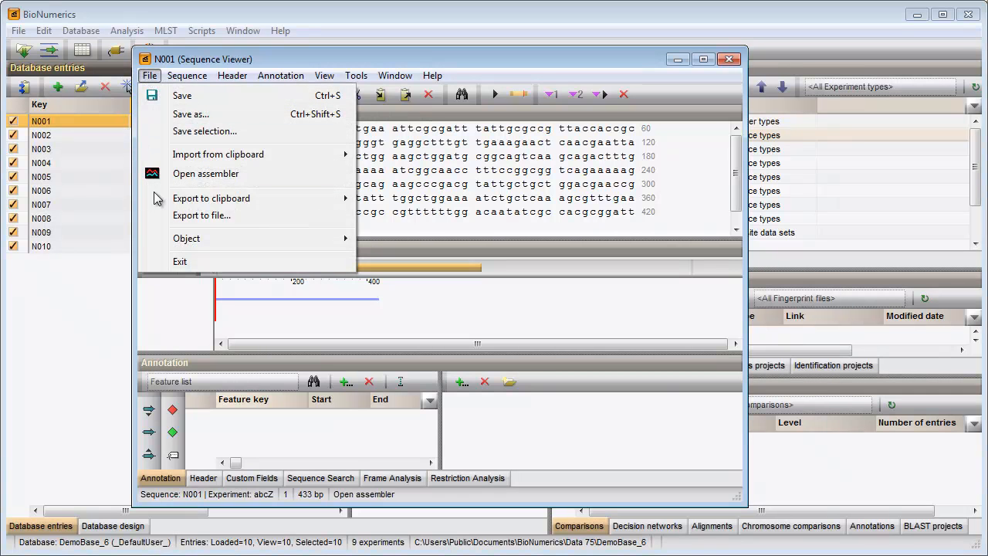
click(179, 261)
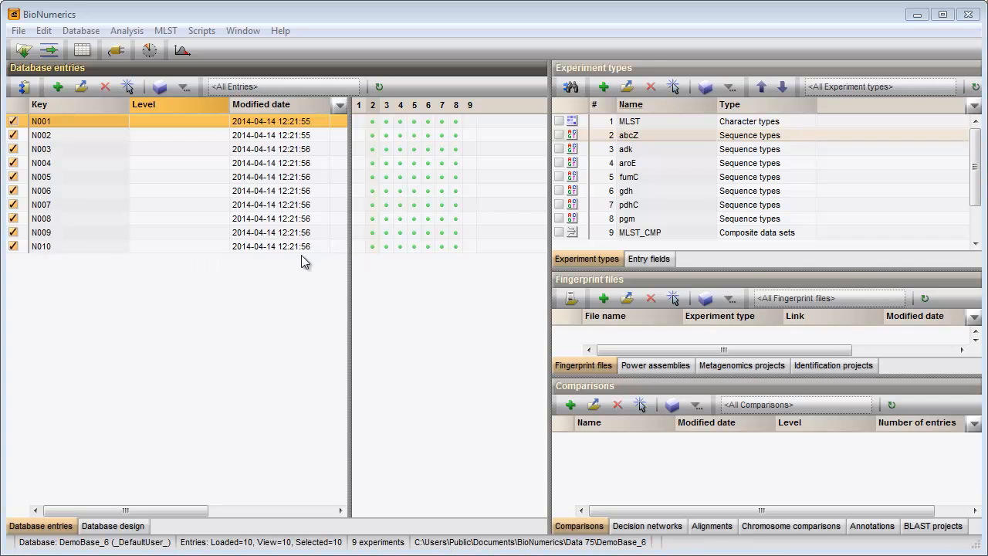
mouse_move(389, 277)
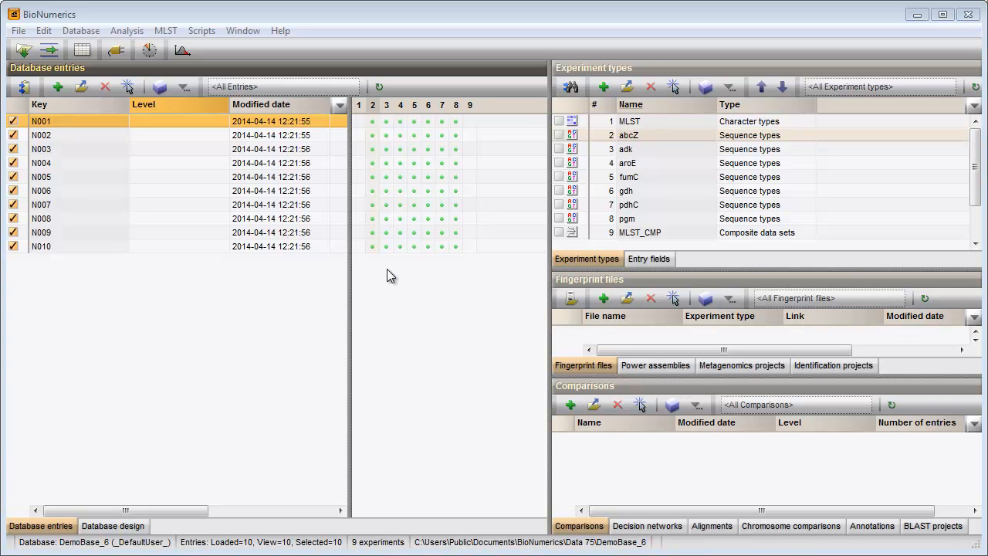